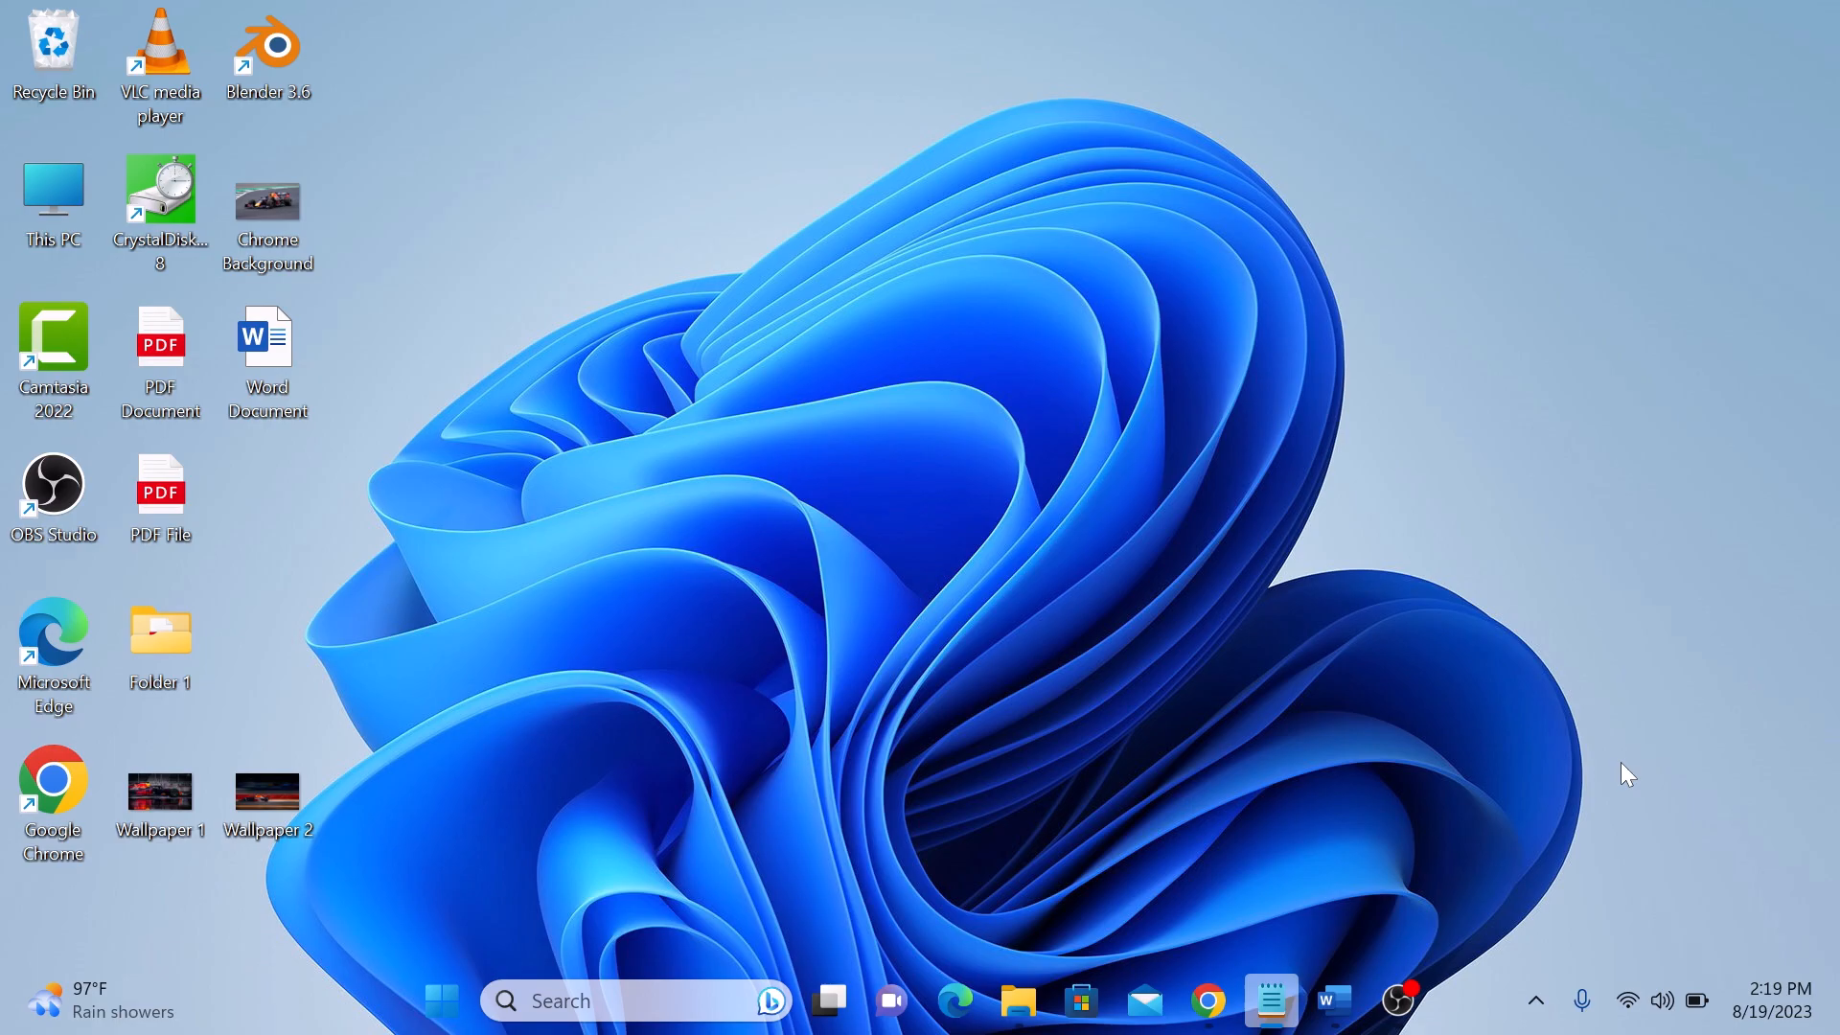
Open Word Document from the desktop in Microsoft Word and view its Lorem ipsum pages.
double_click(267, 336)
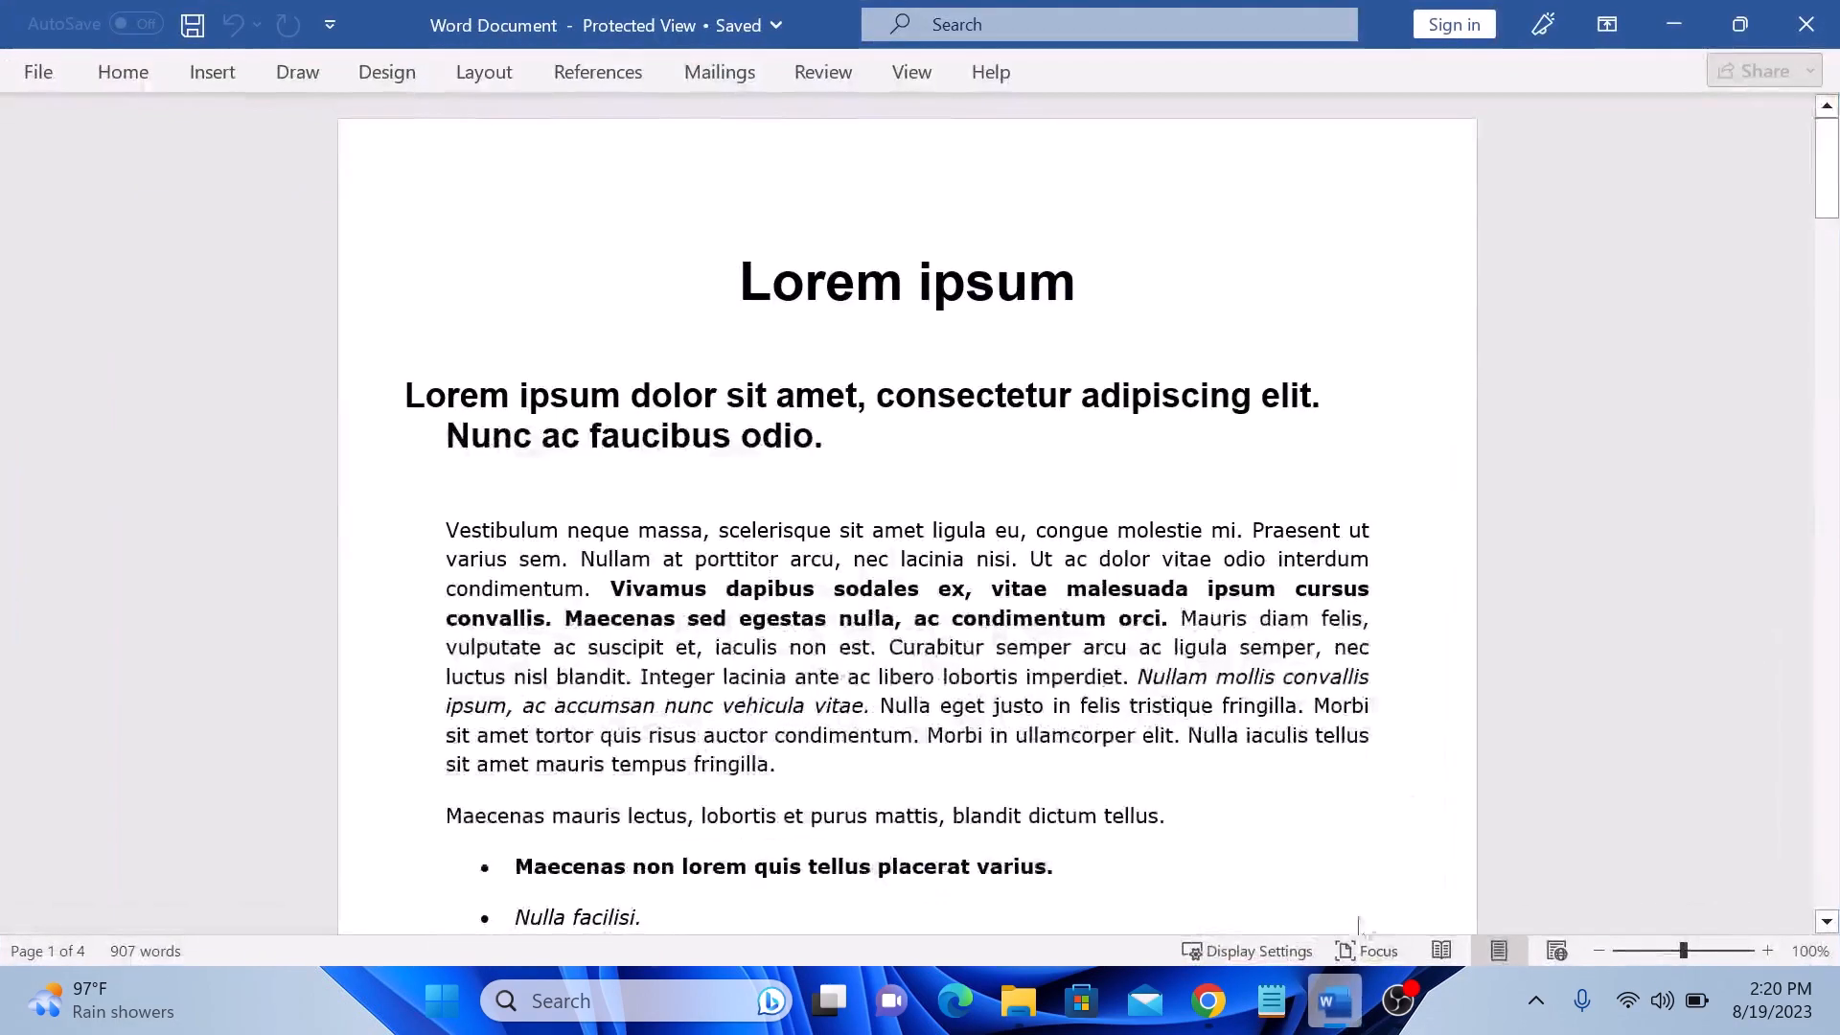
scroll(down, 3)
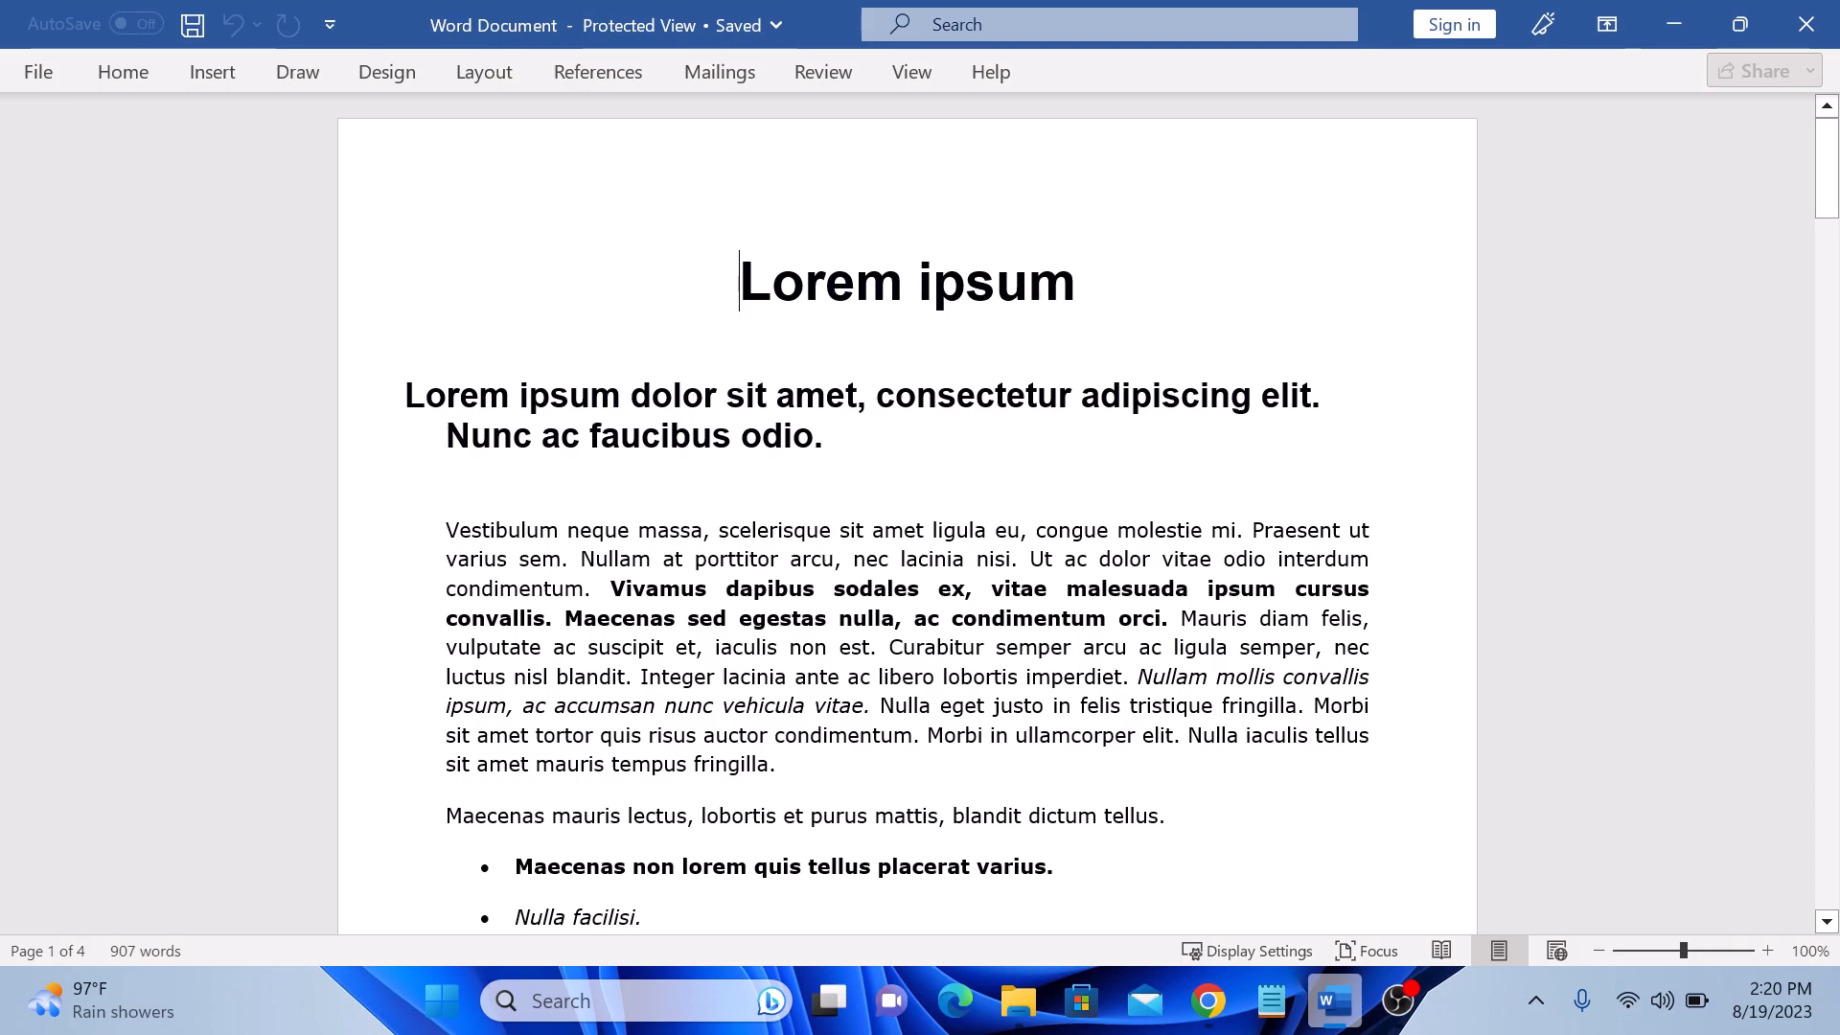
Upload Word Document.docx from the Desktop into My Drive via New > File upload.
click(1207, 1001)
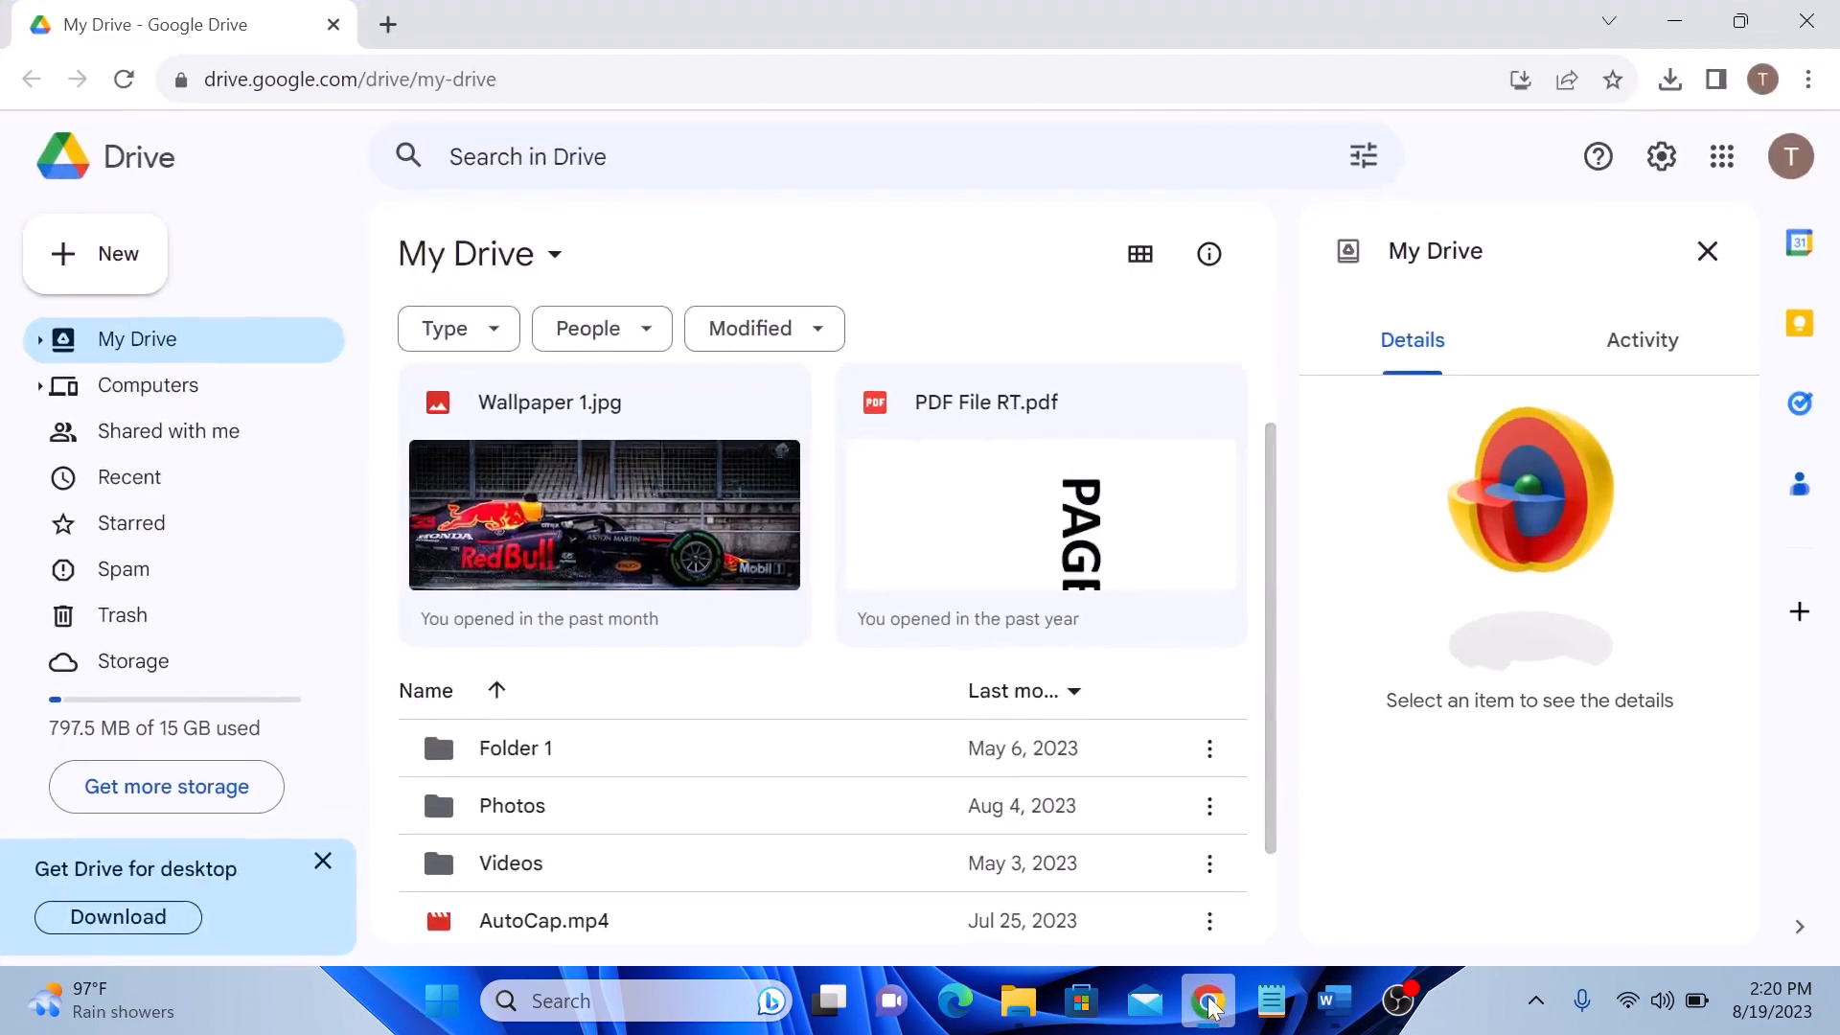
mouse_move(1288, 304)
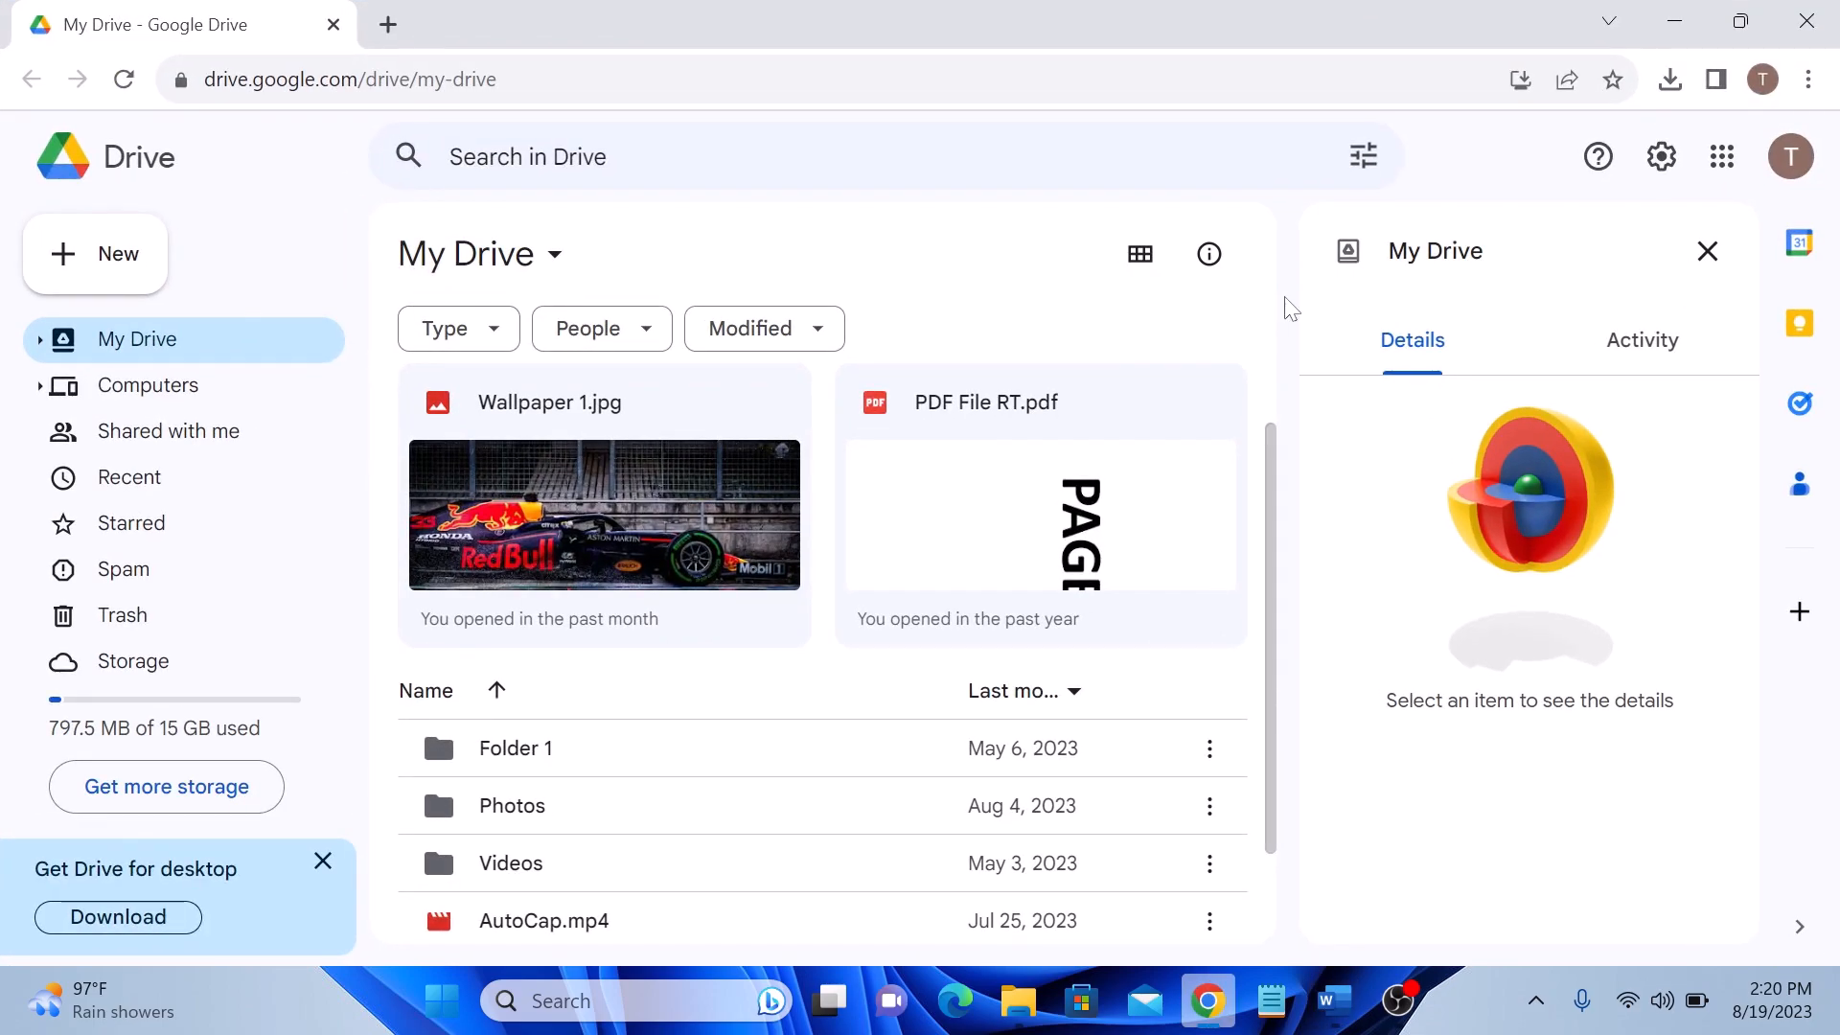
mouse_move(118, 253)
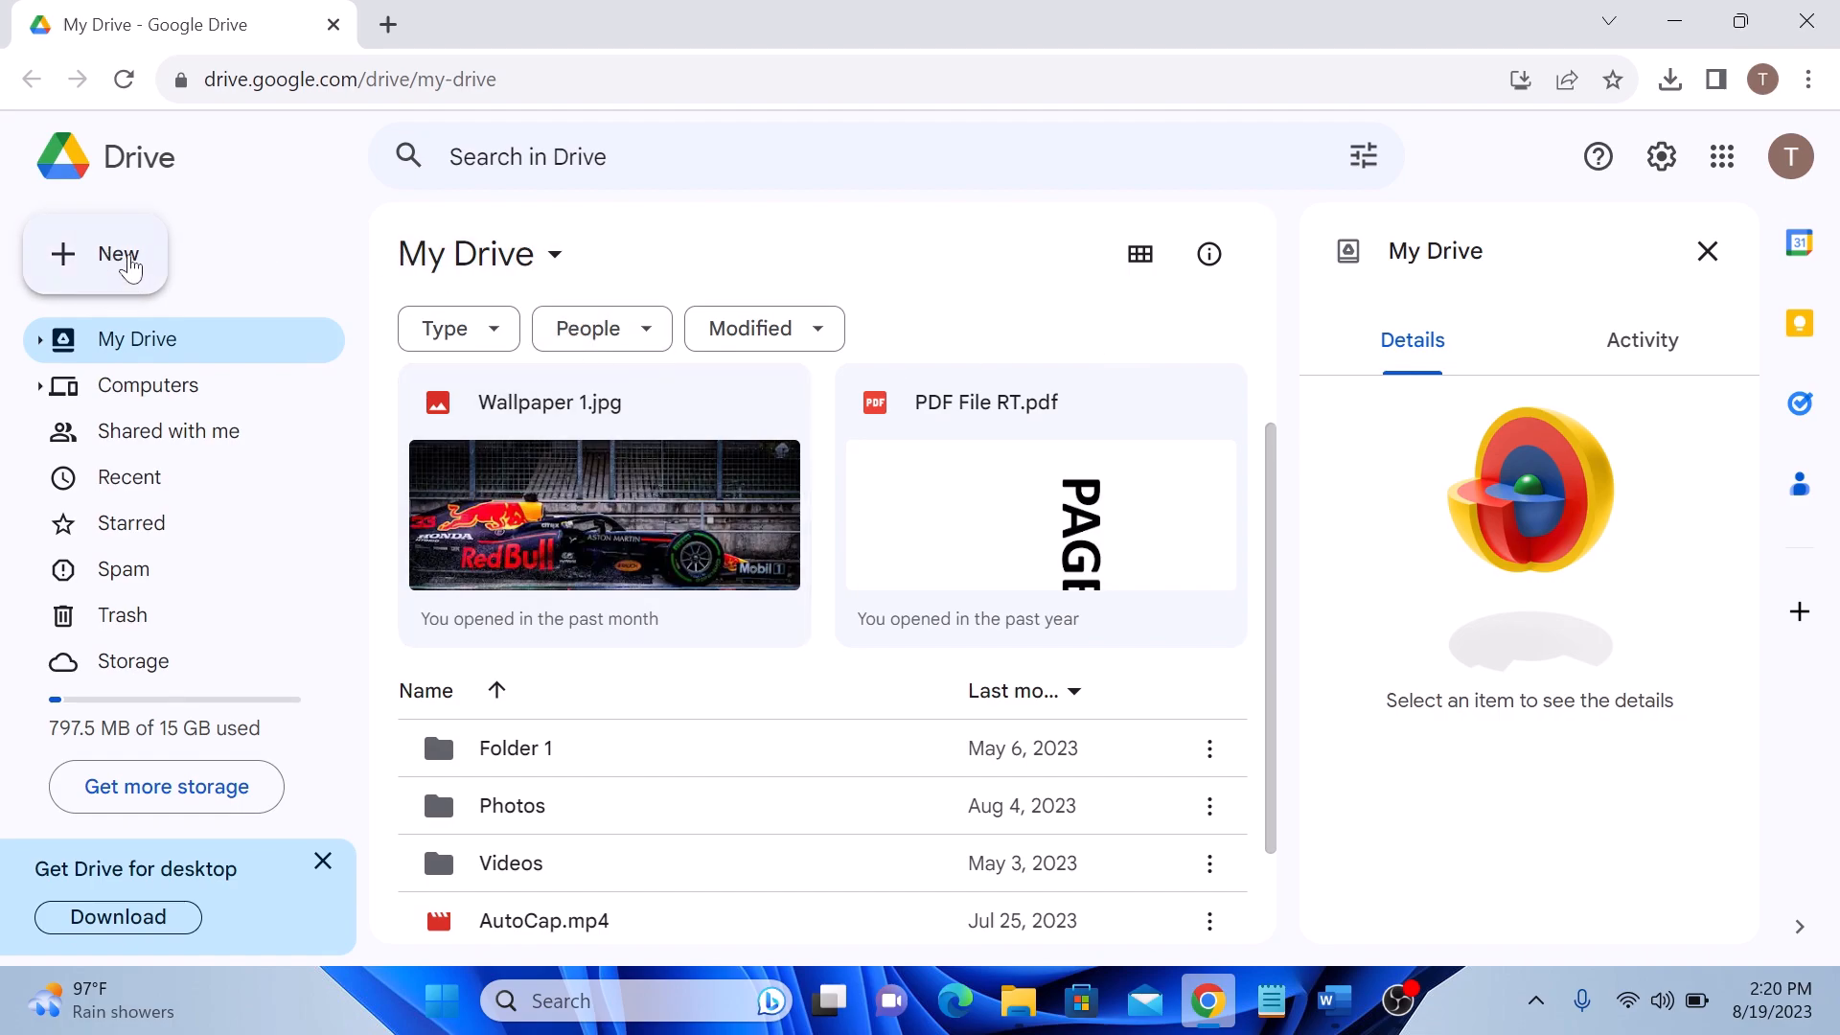
click(96, 253)
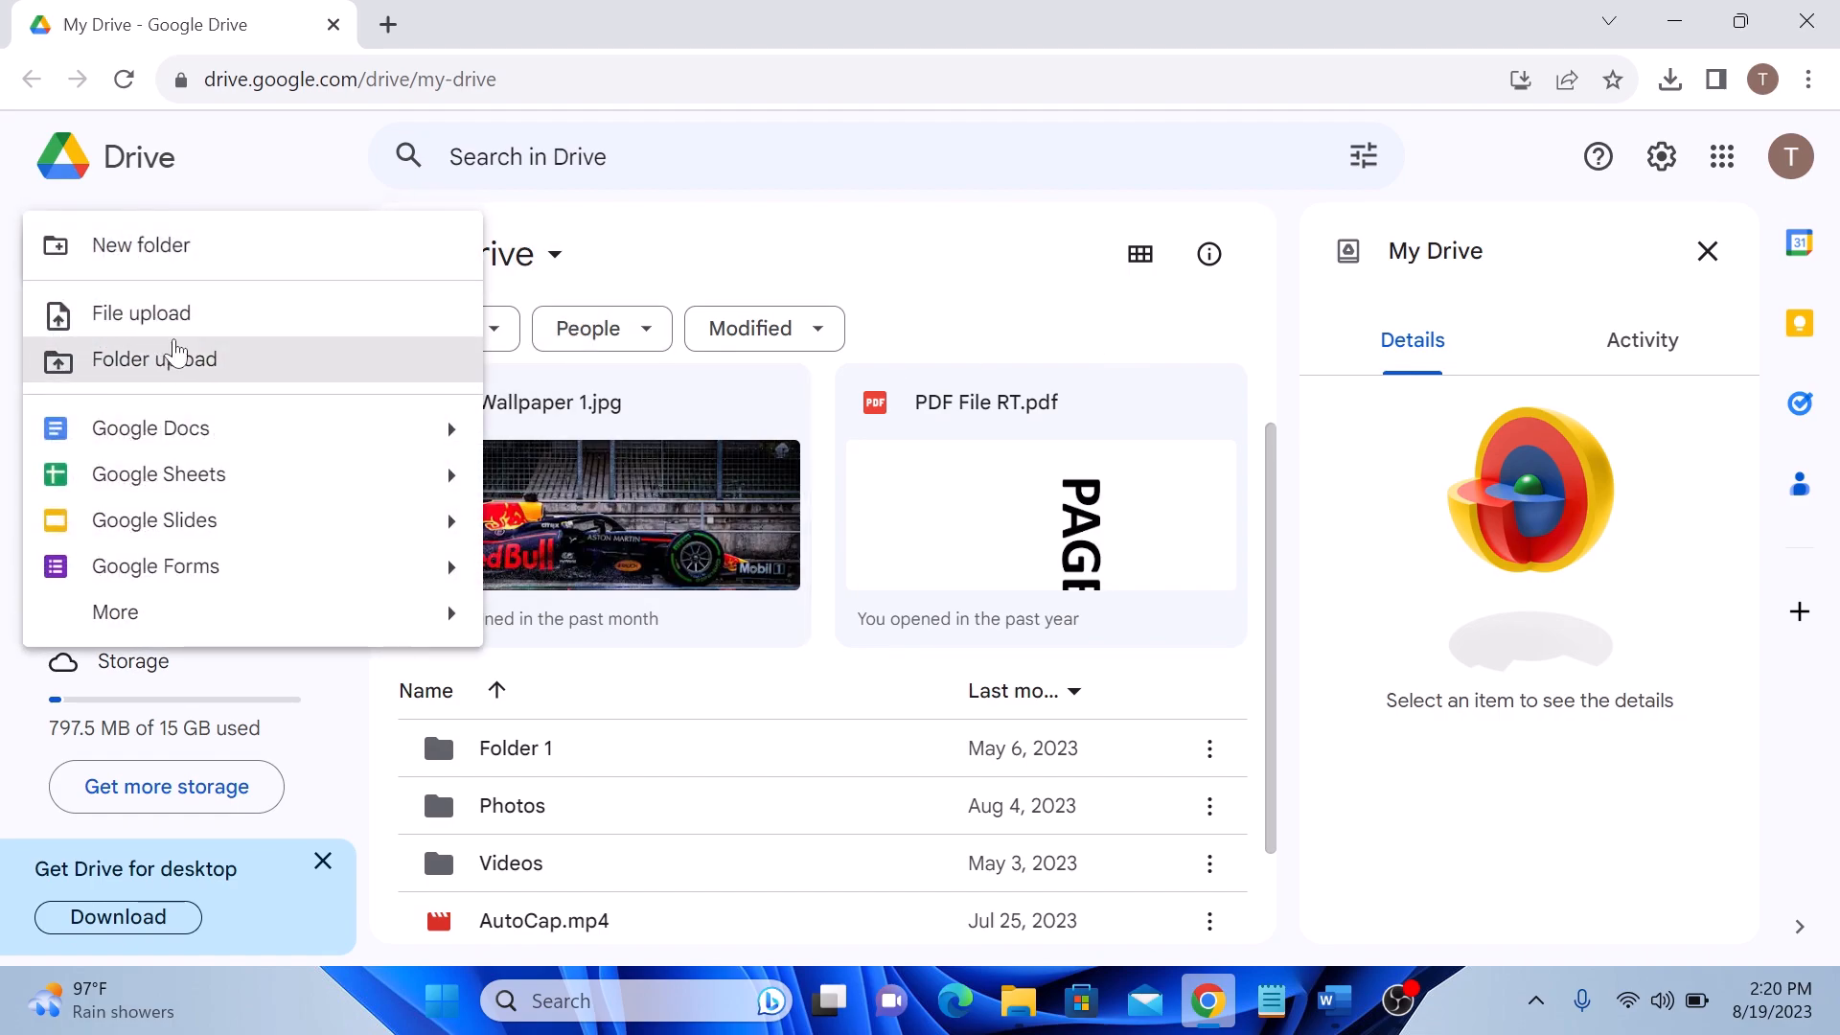
click(140, 314)
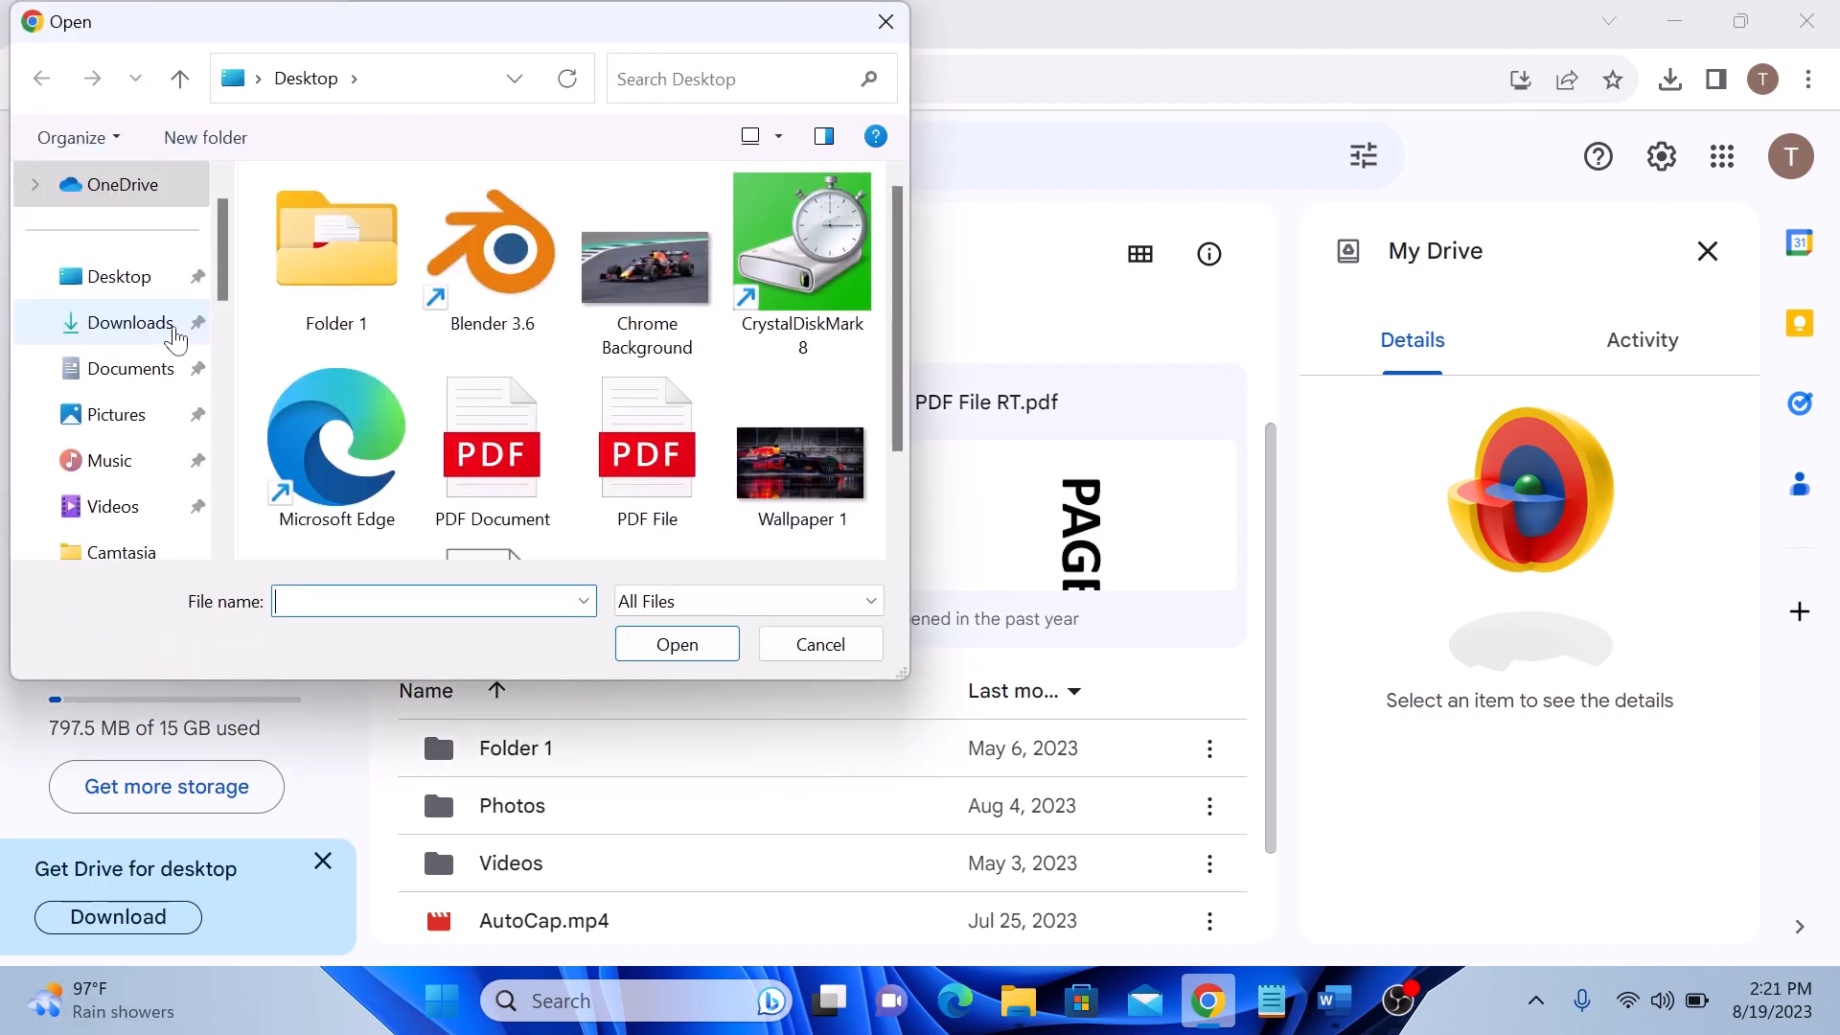
scroll(down, 3)
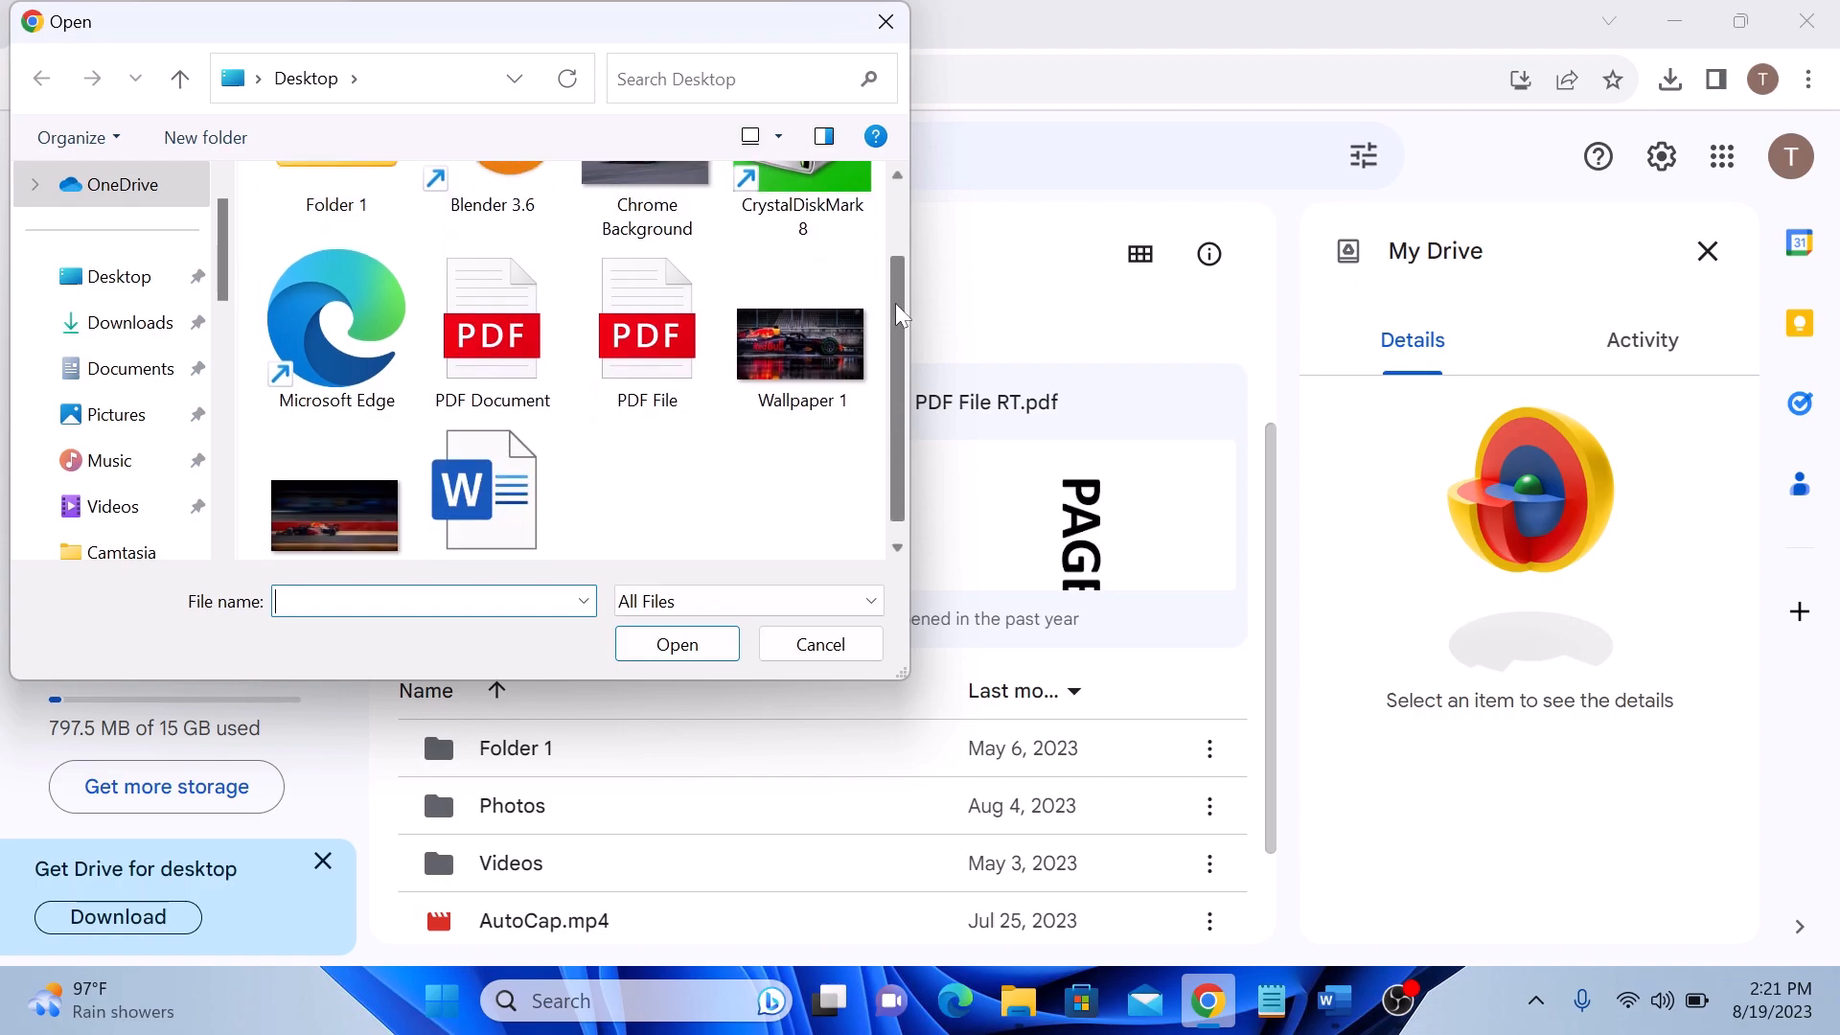
click(485, 489)
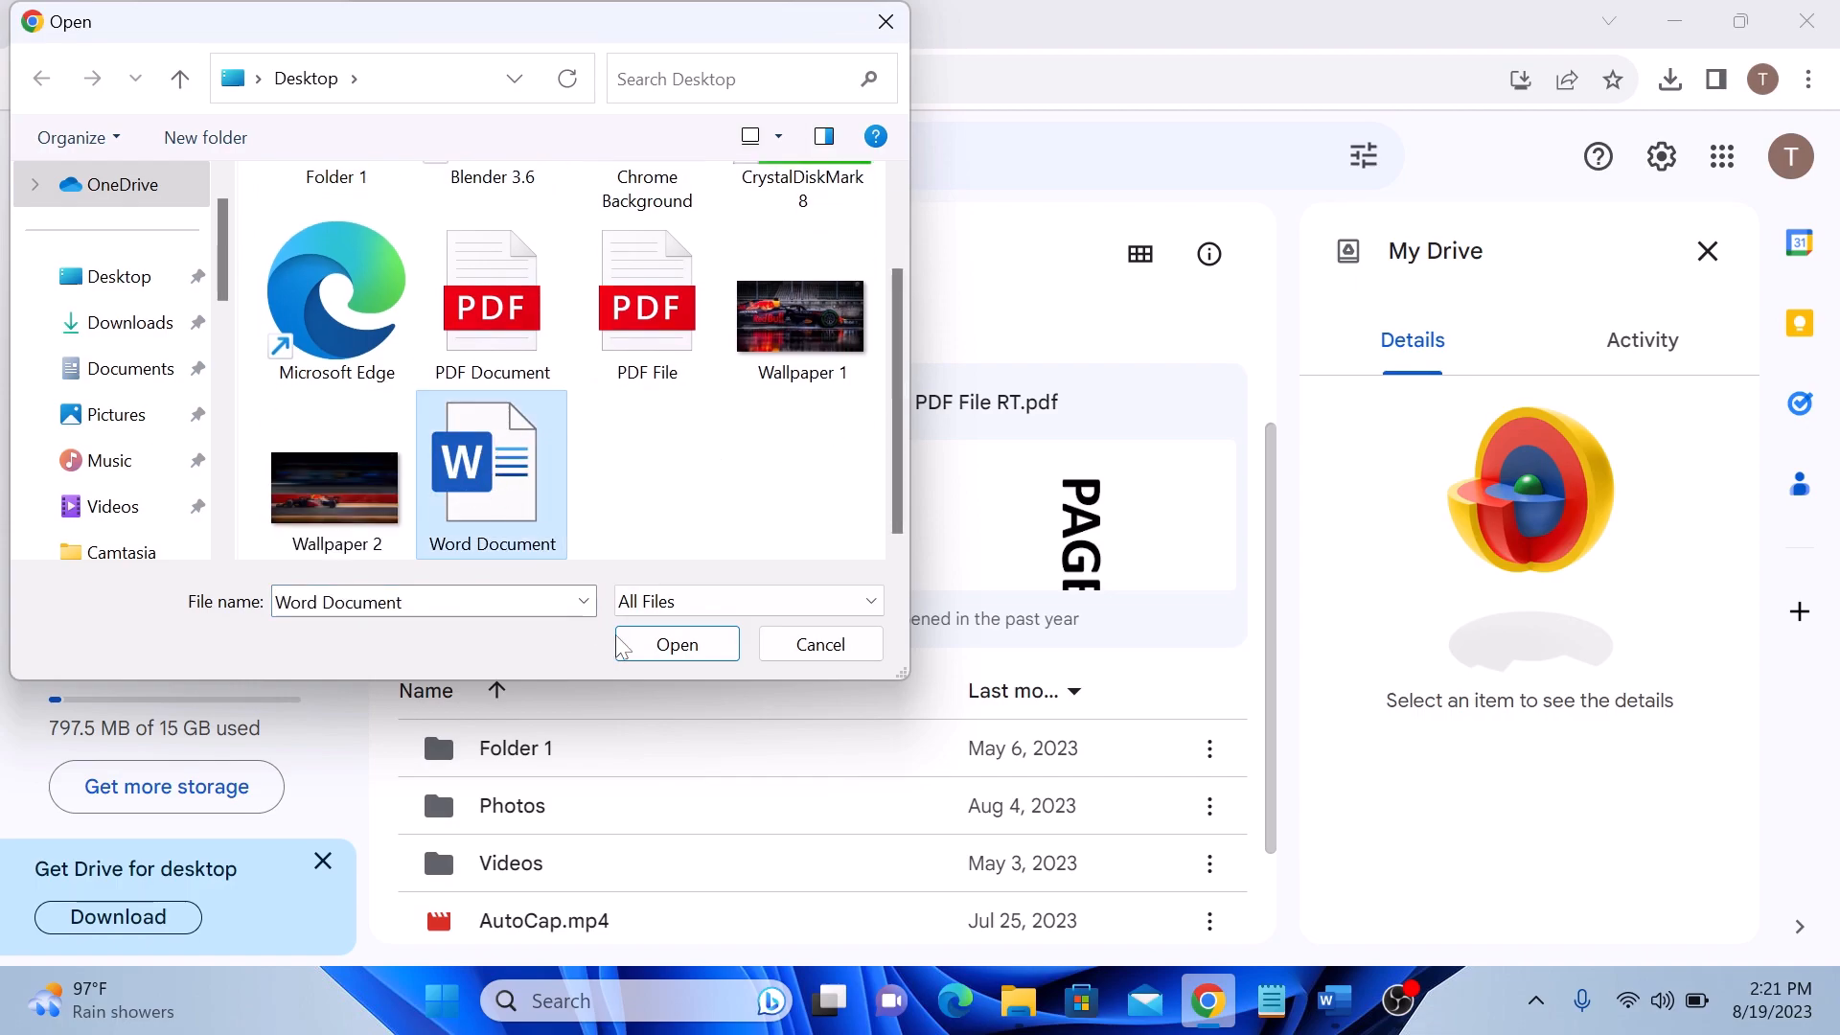
click(676, 644)
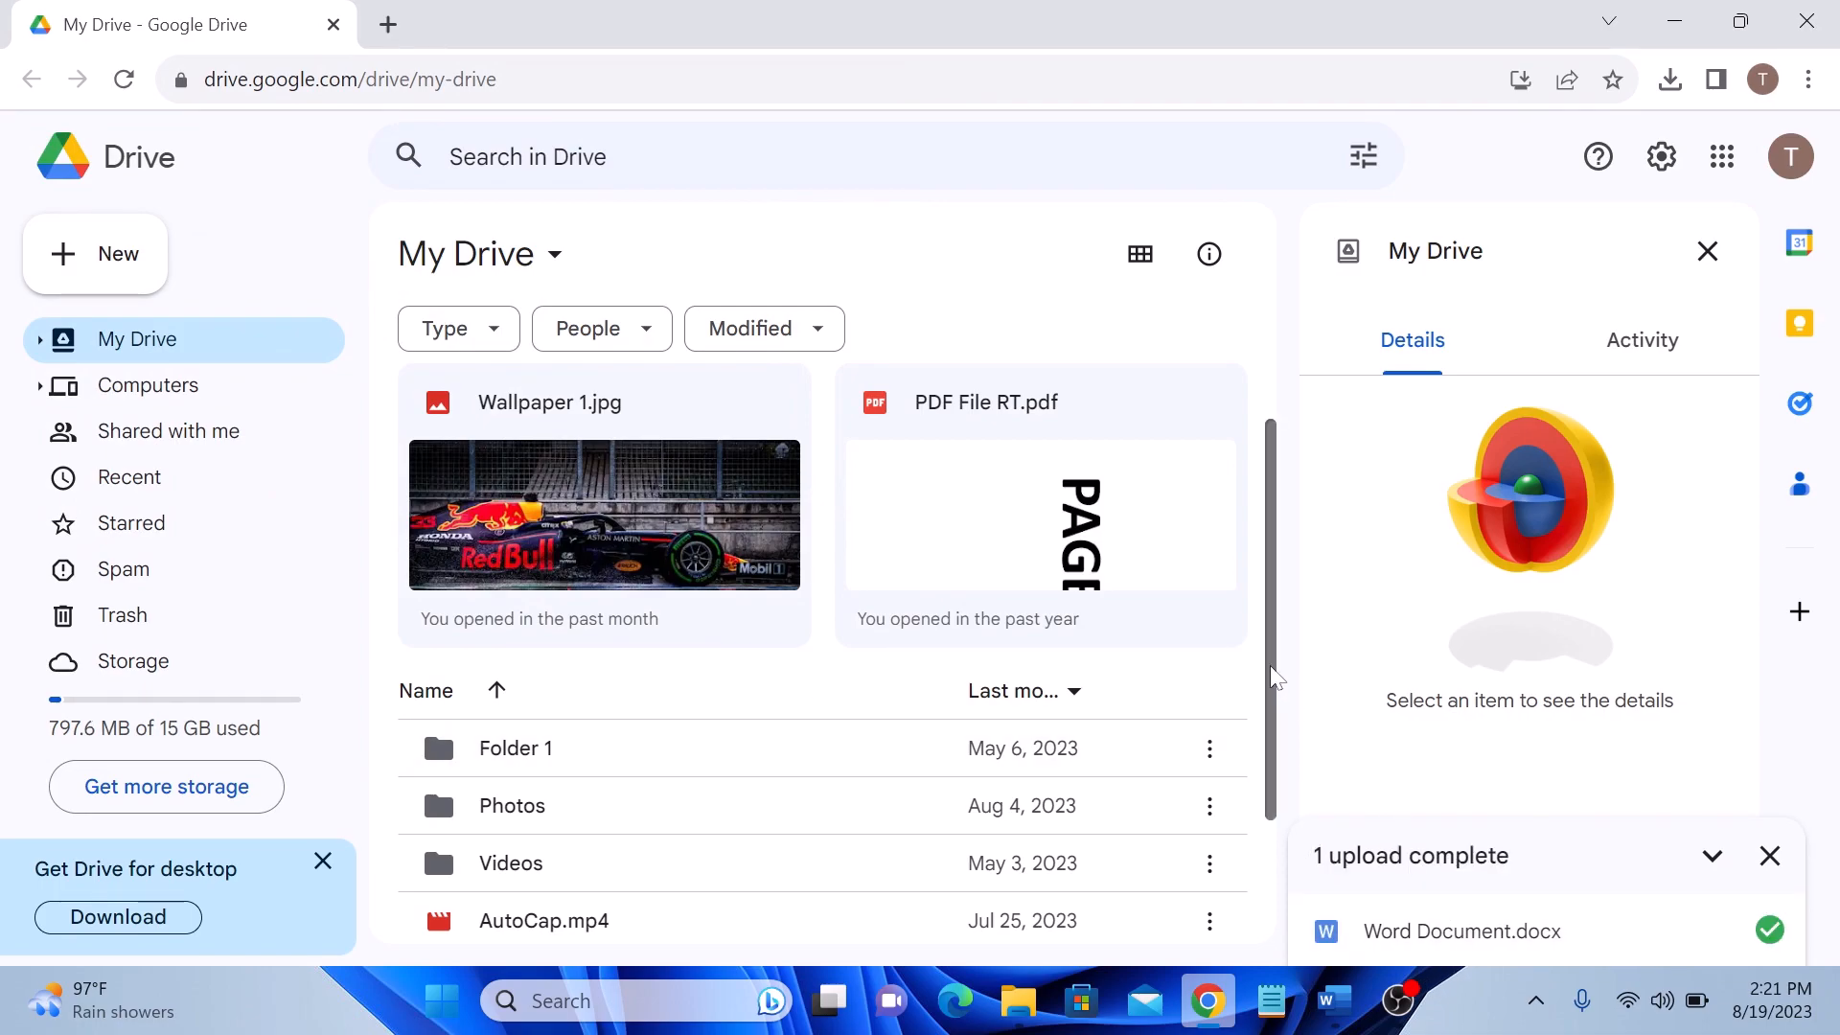
Open the uploaded Word Document.docx with Google Docs from its right-click menu.
scroll(down, 3)
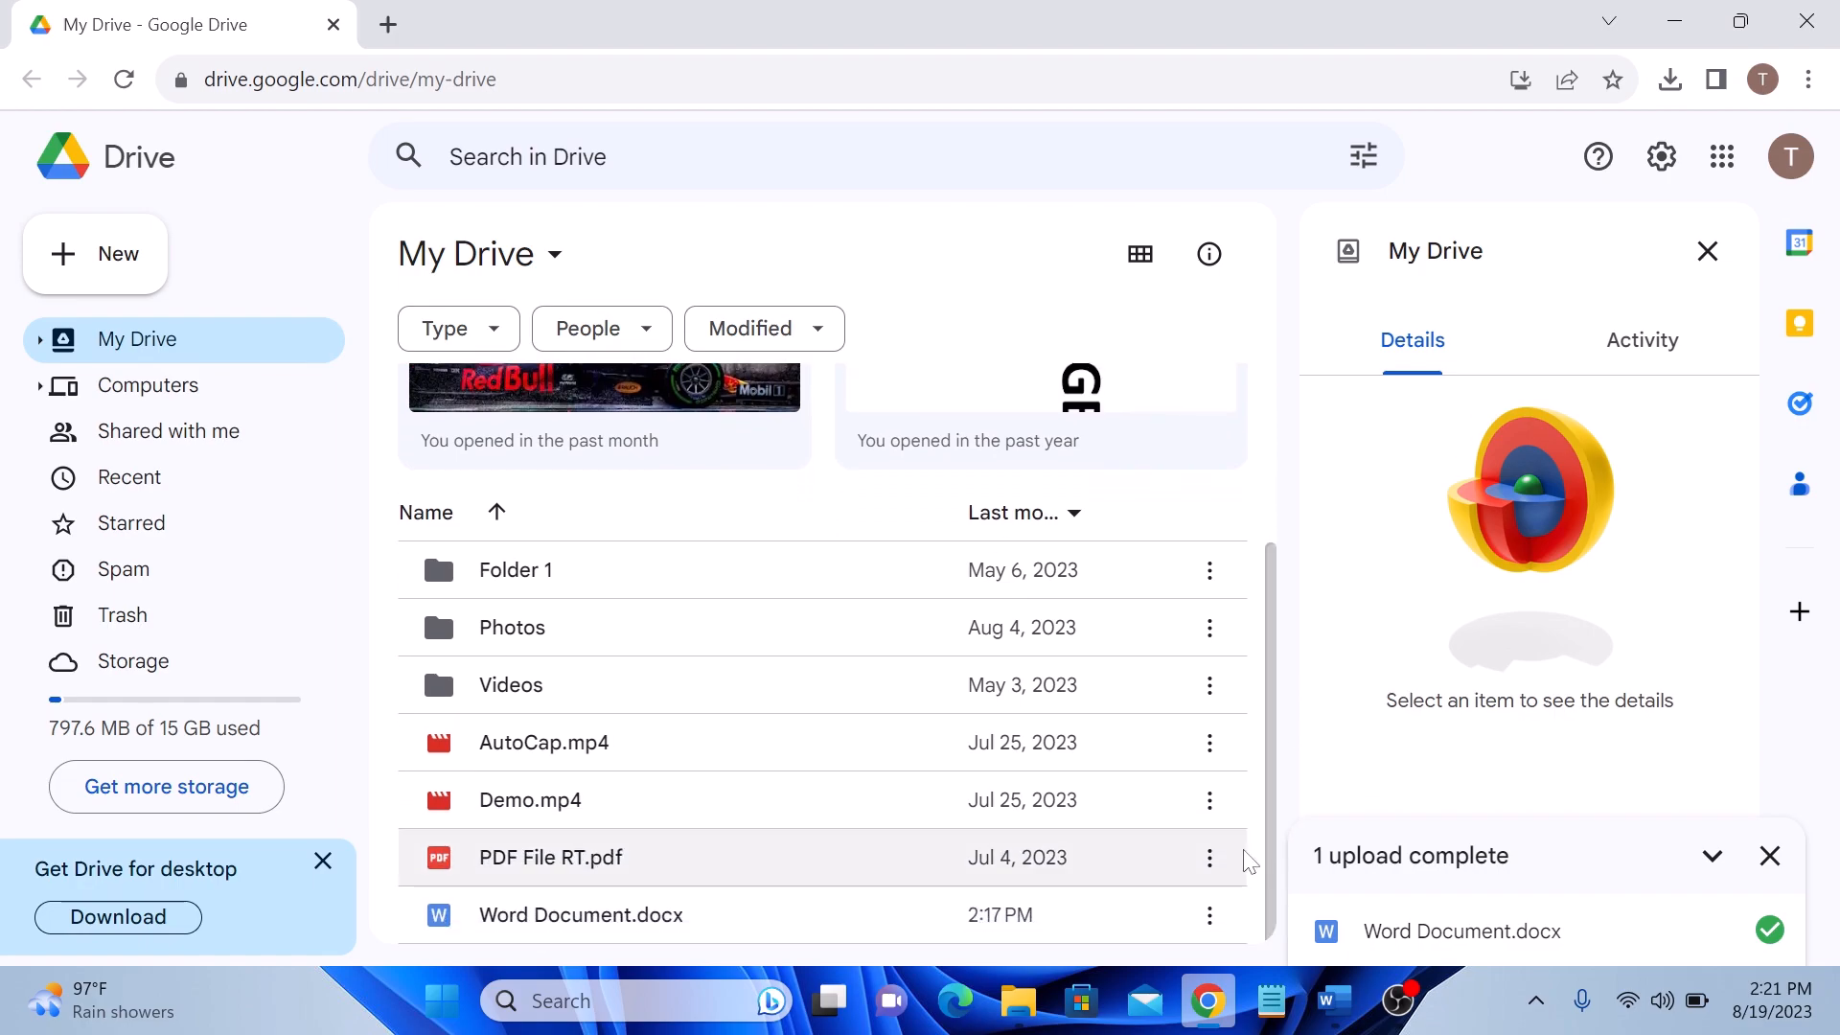
mouse_move(625, 926)
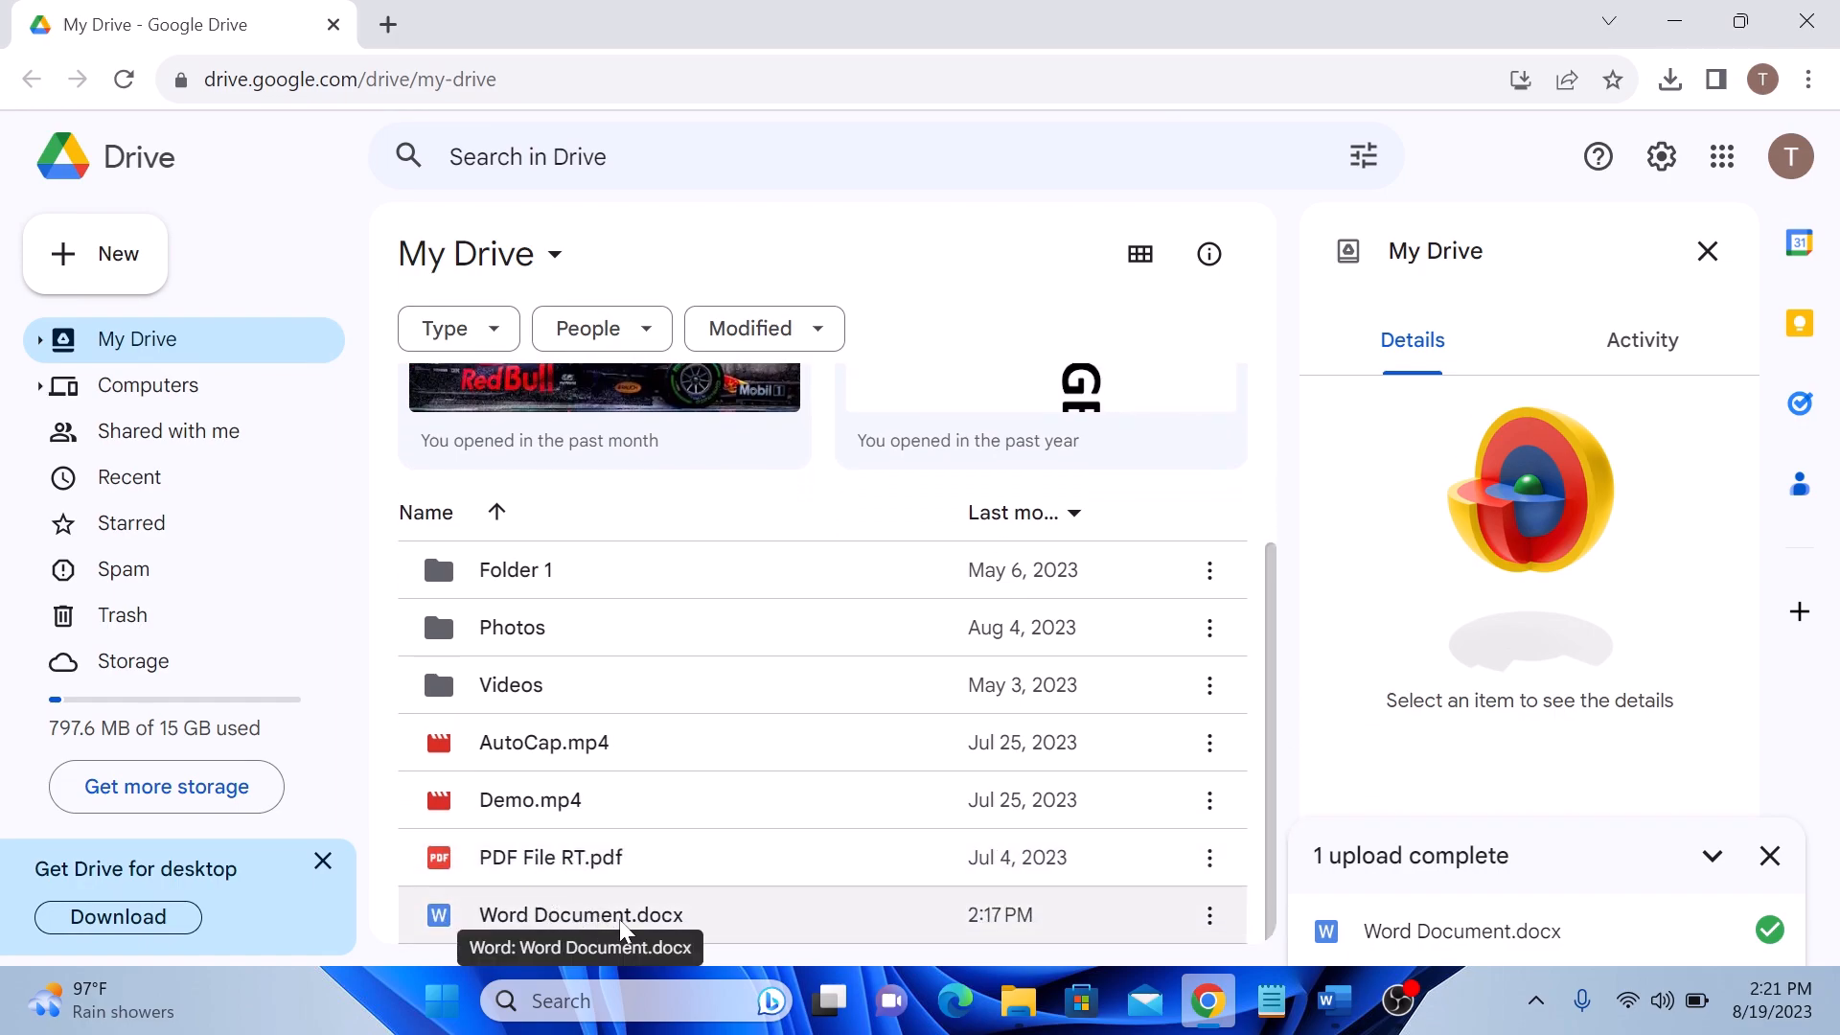
right_click(580, 914)
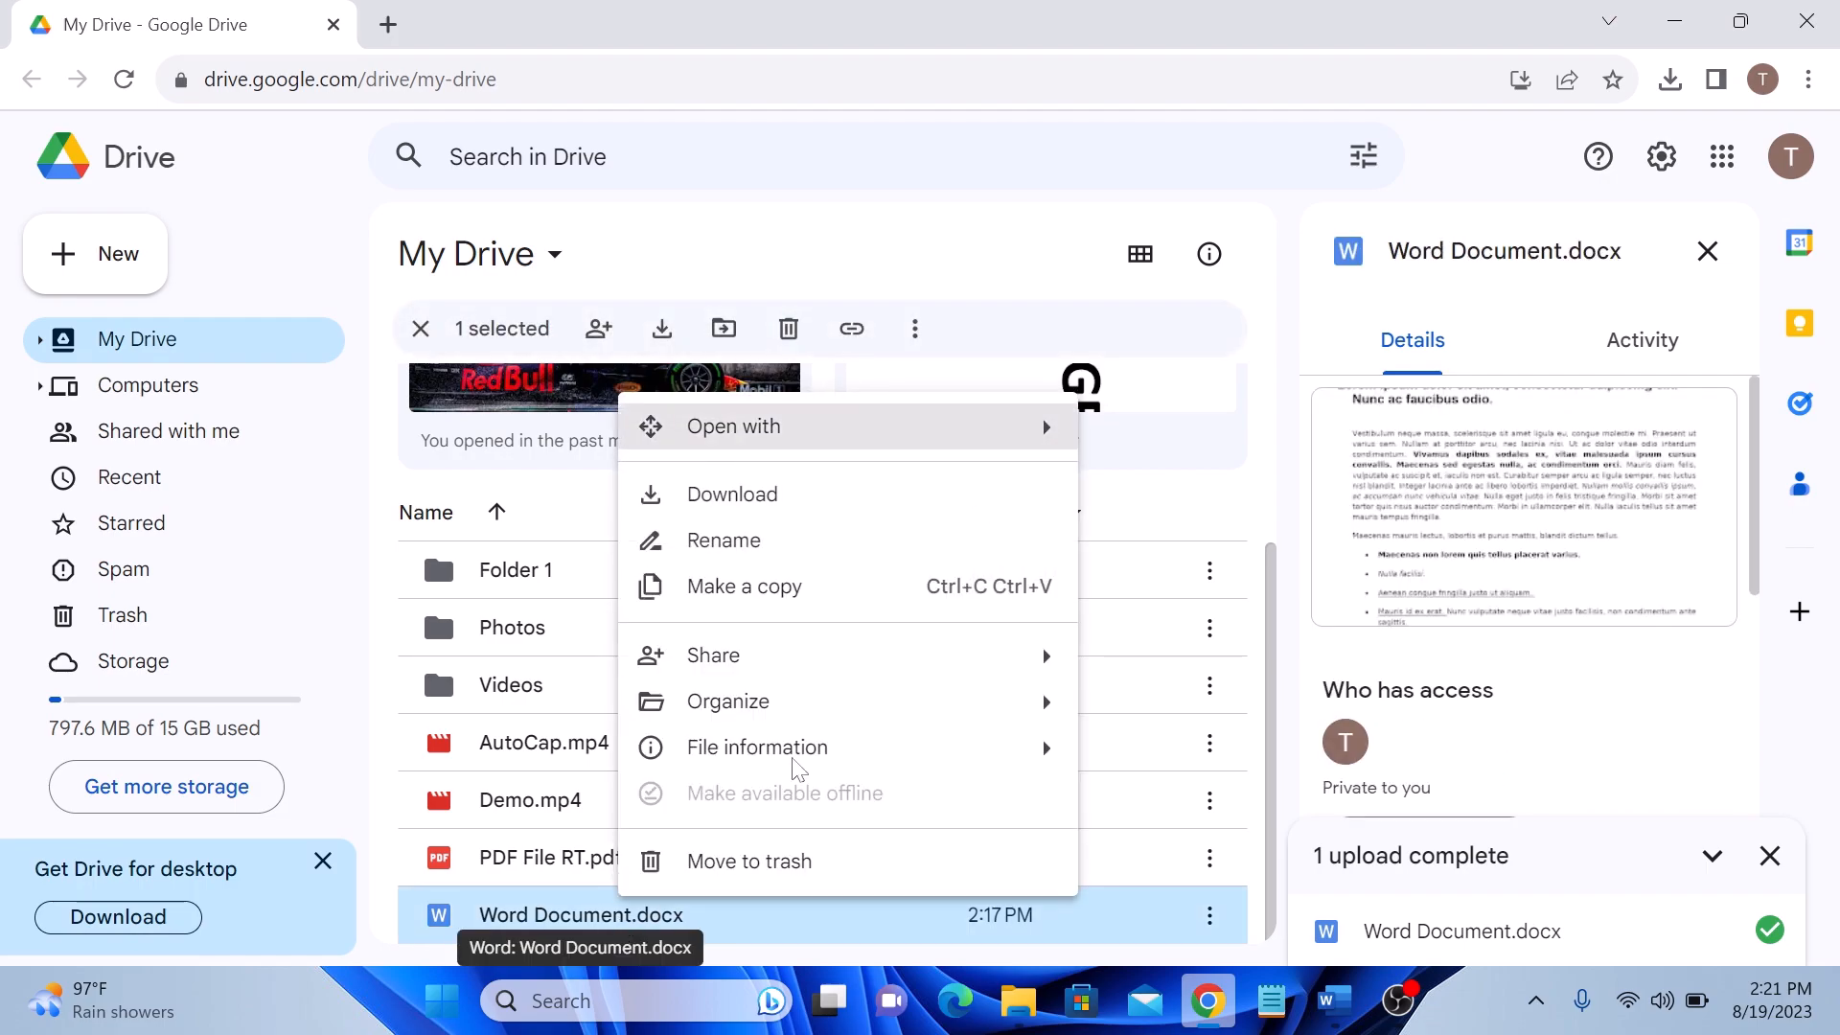
mouse_move(969, 425)
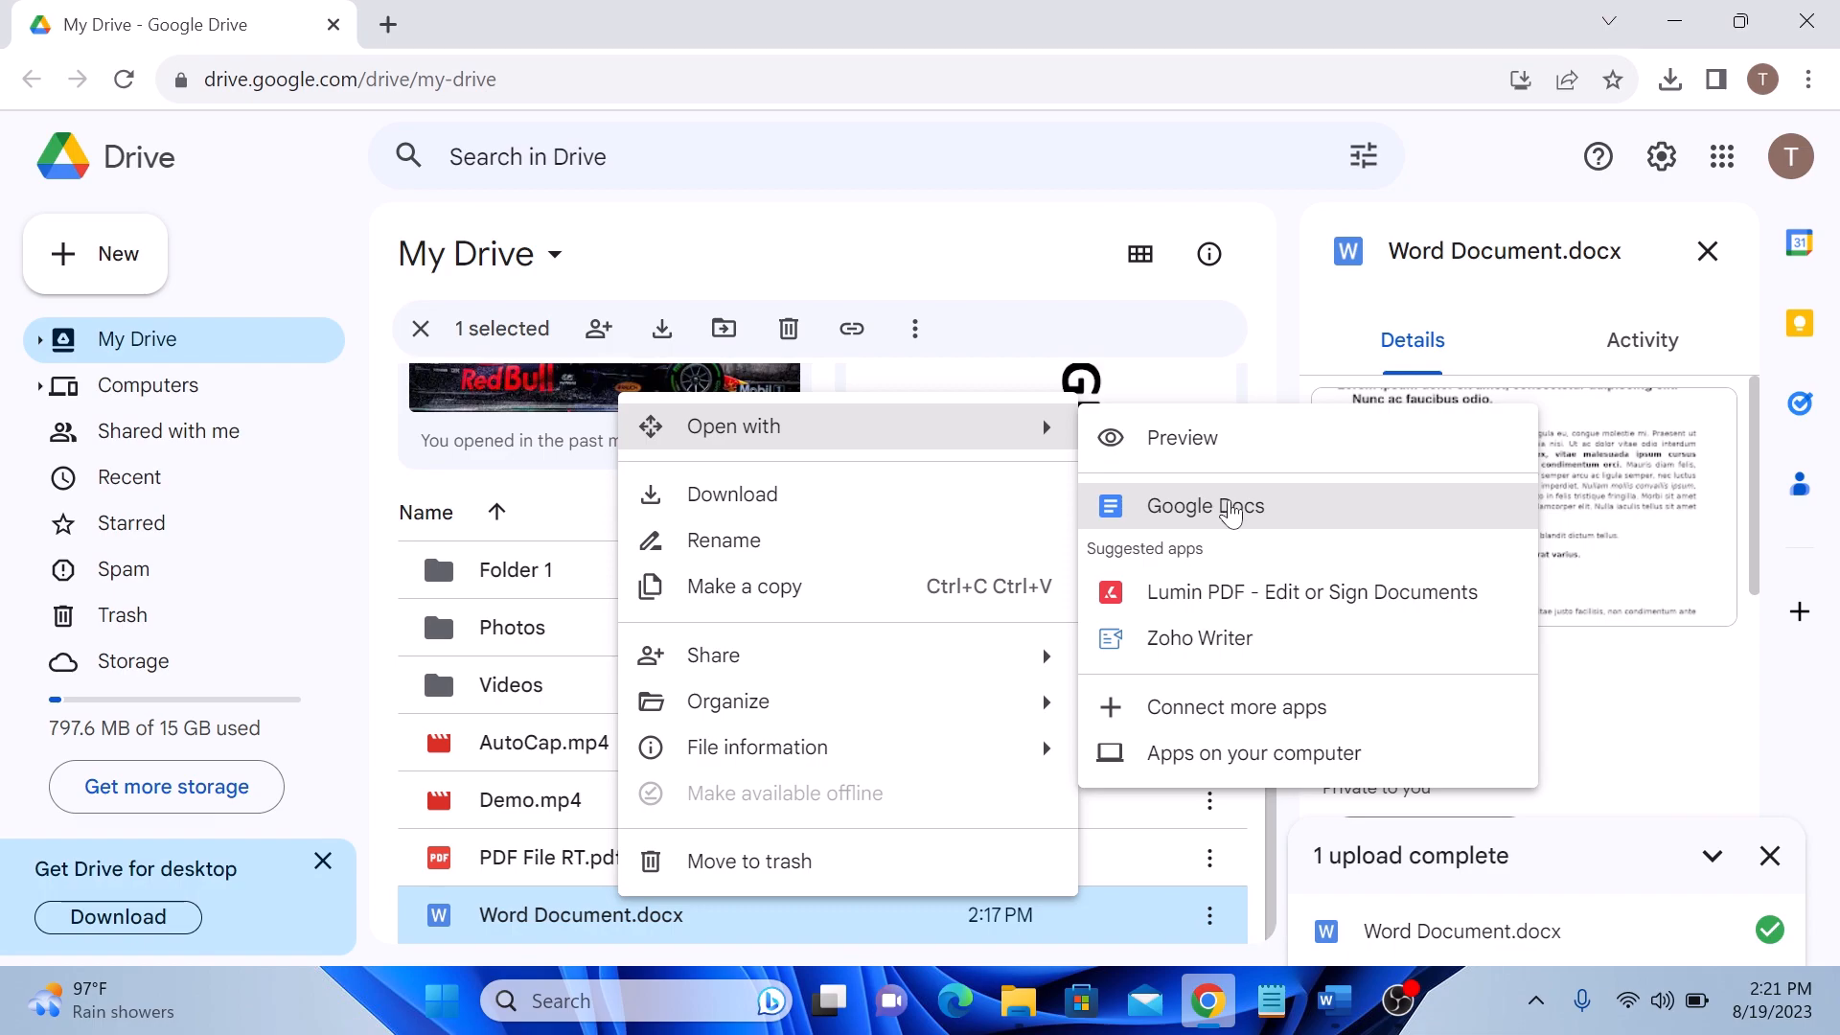
click(1203, 506)
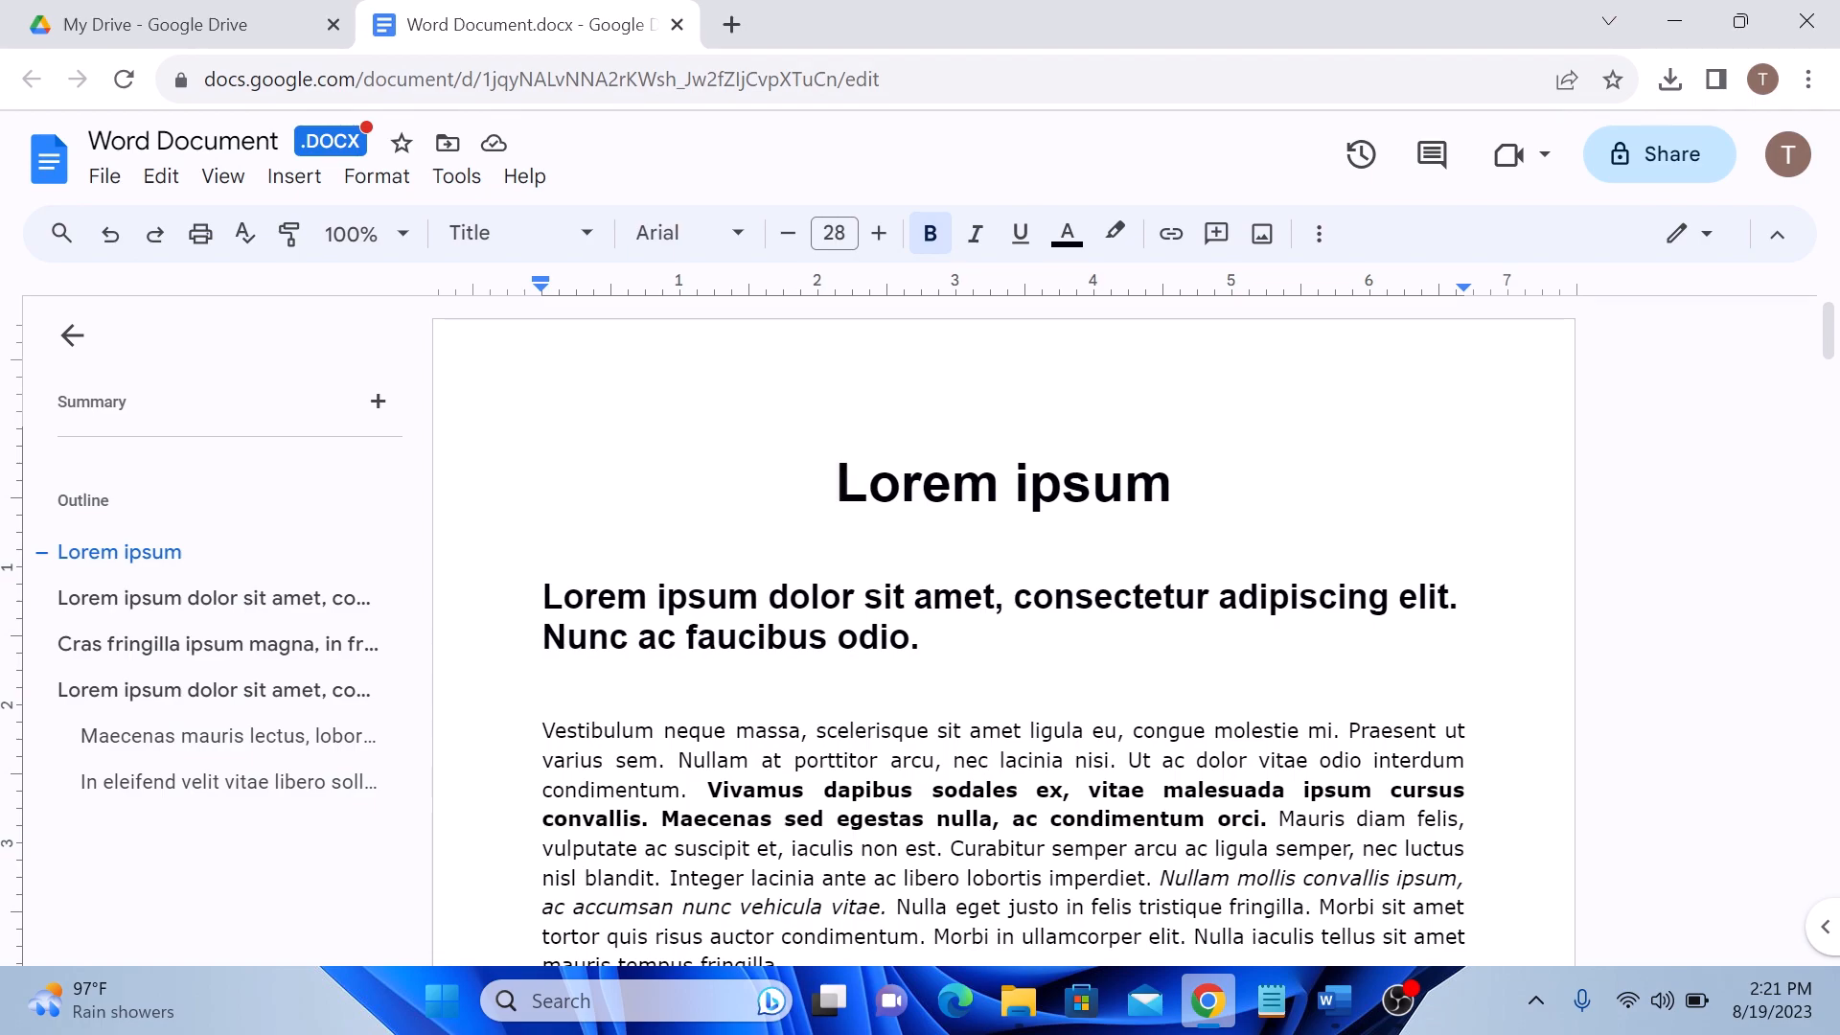
Save the .docx as a native Google Docs document named Word Document.
scroll(down, 3)
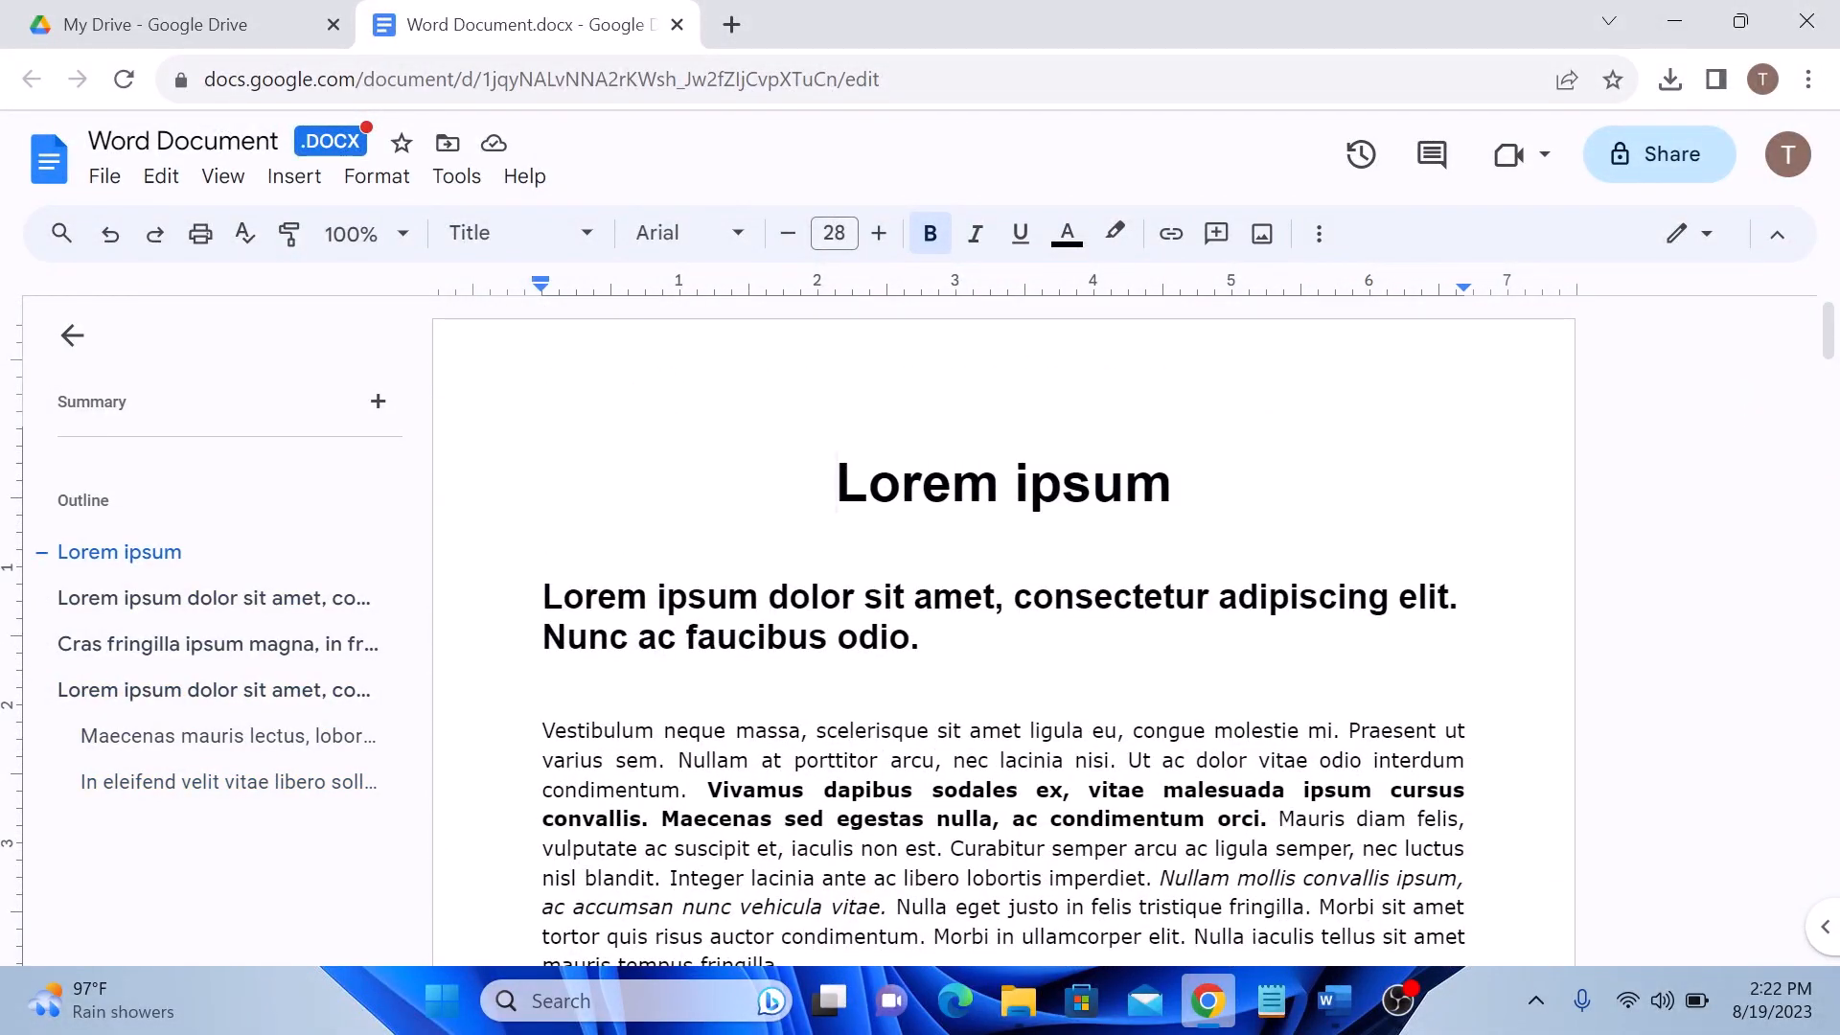
click(103, 176)
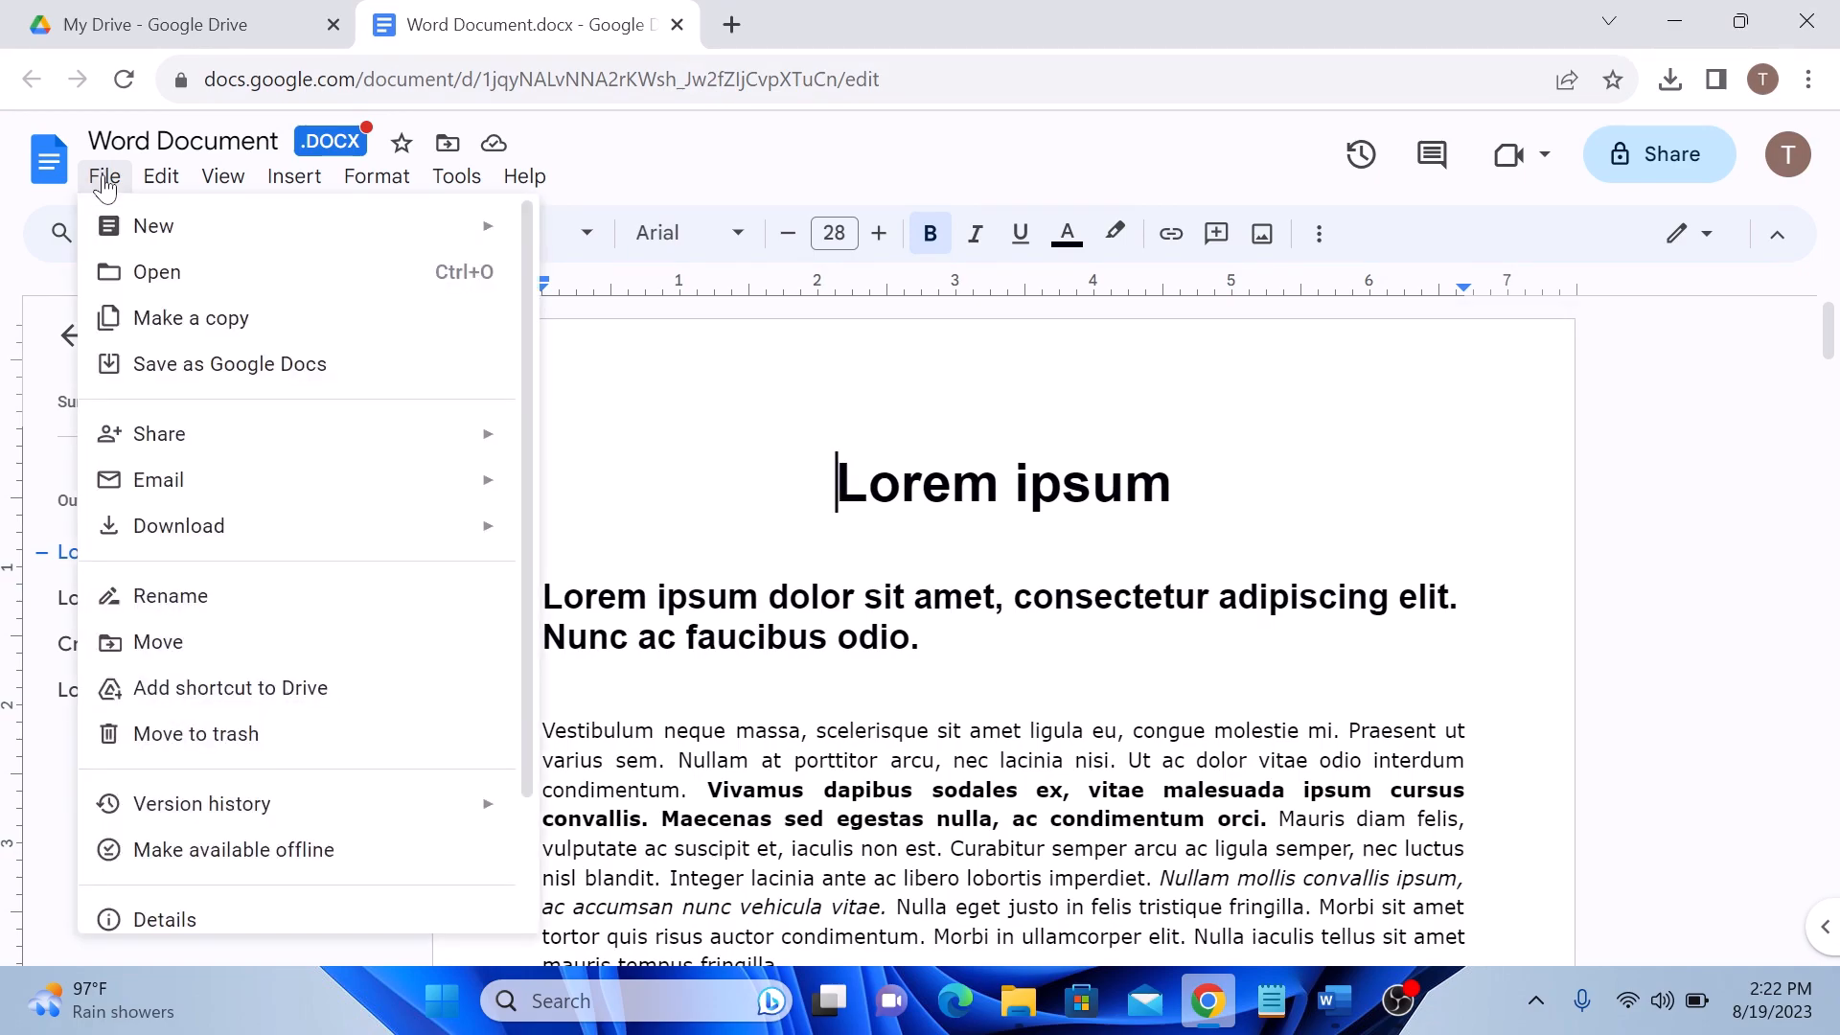
mouse_move(316, 372)
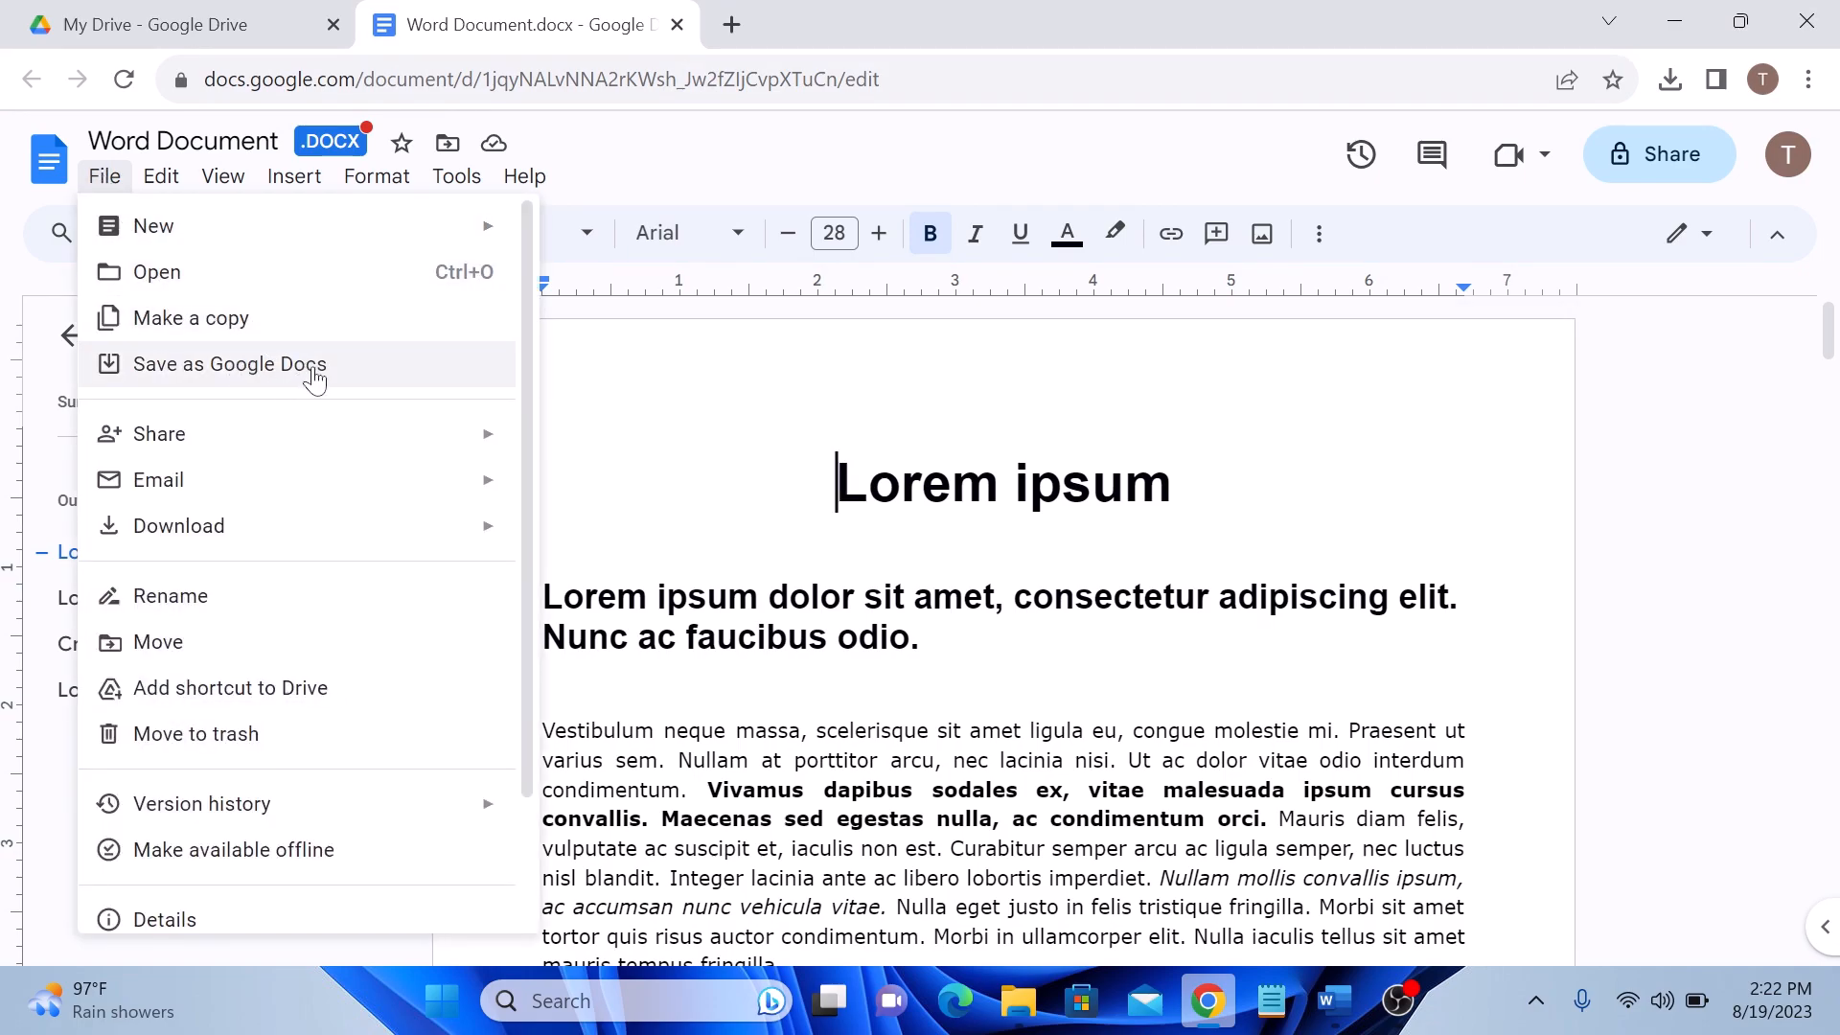
click(230, 364)
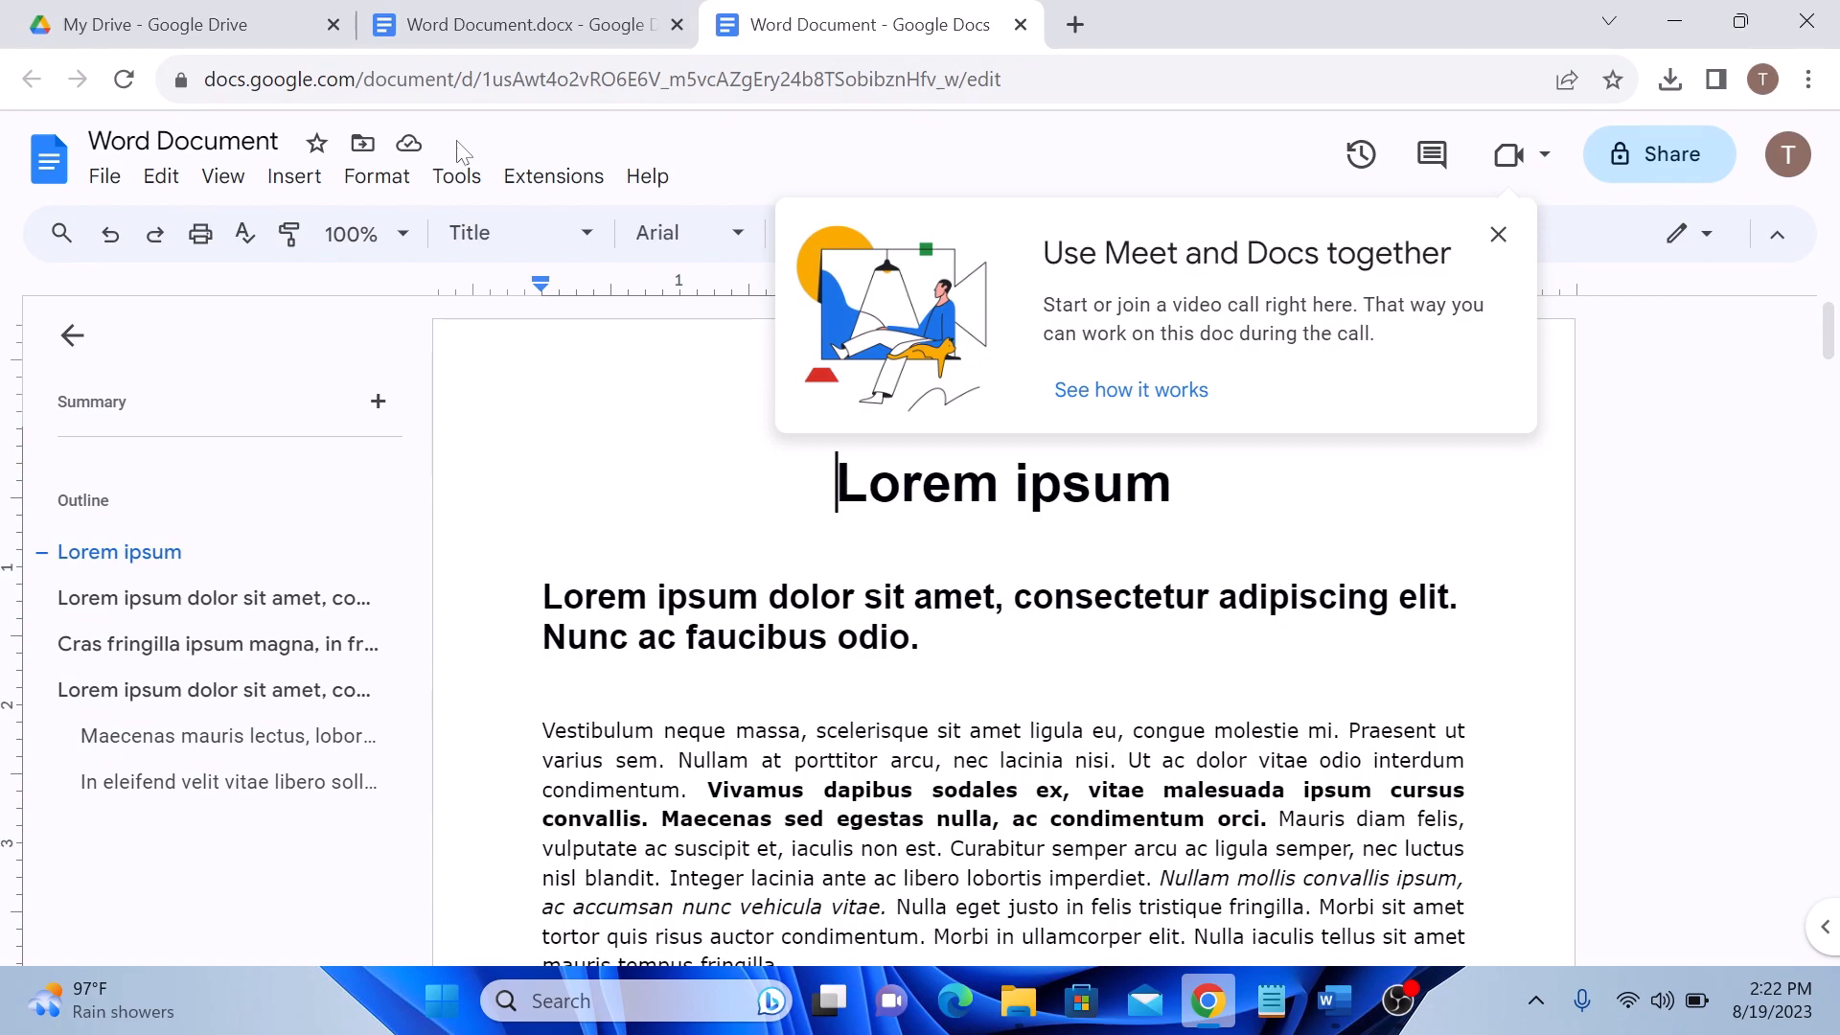
Return to the My Drive list showing the converted Word Document beside the original .docx.
click(143, 25)
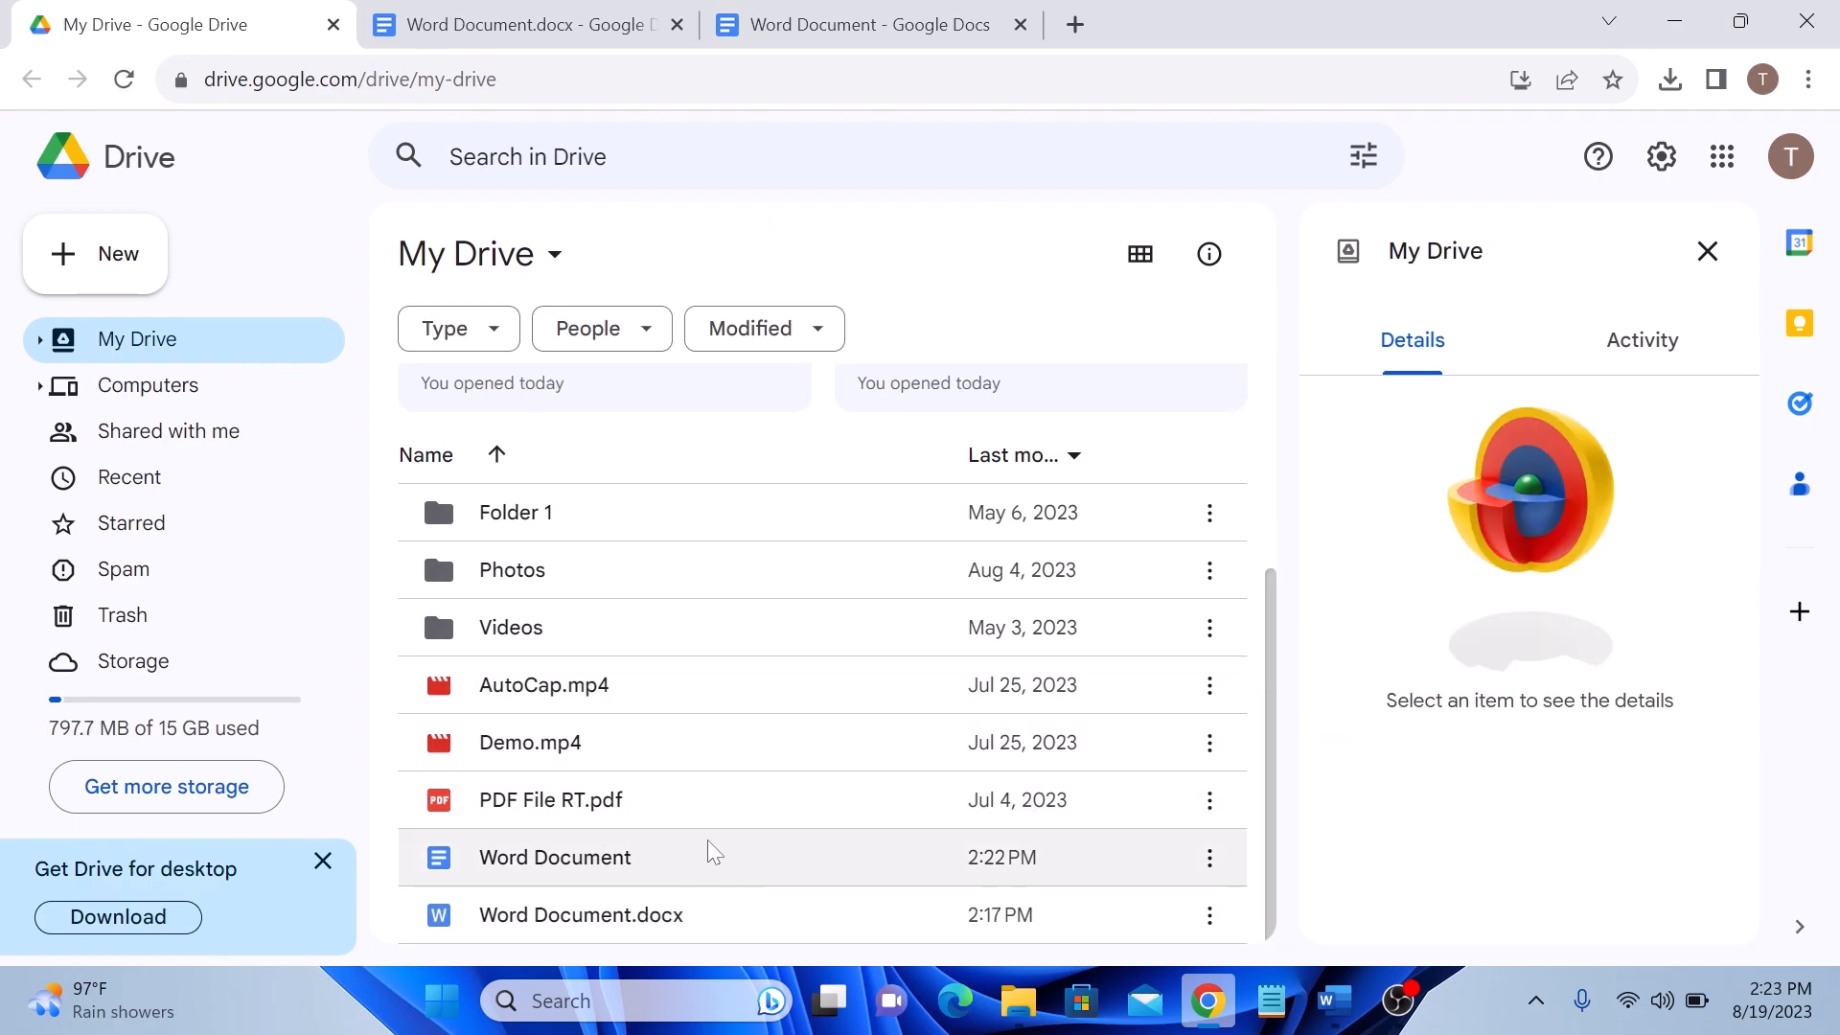
mouse_move(809, 856)
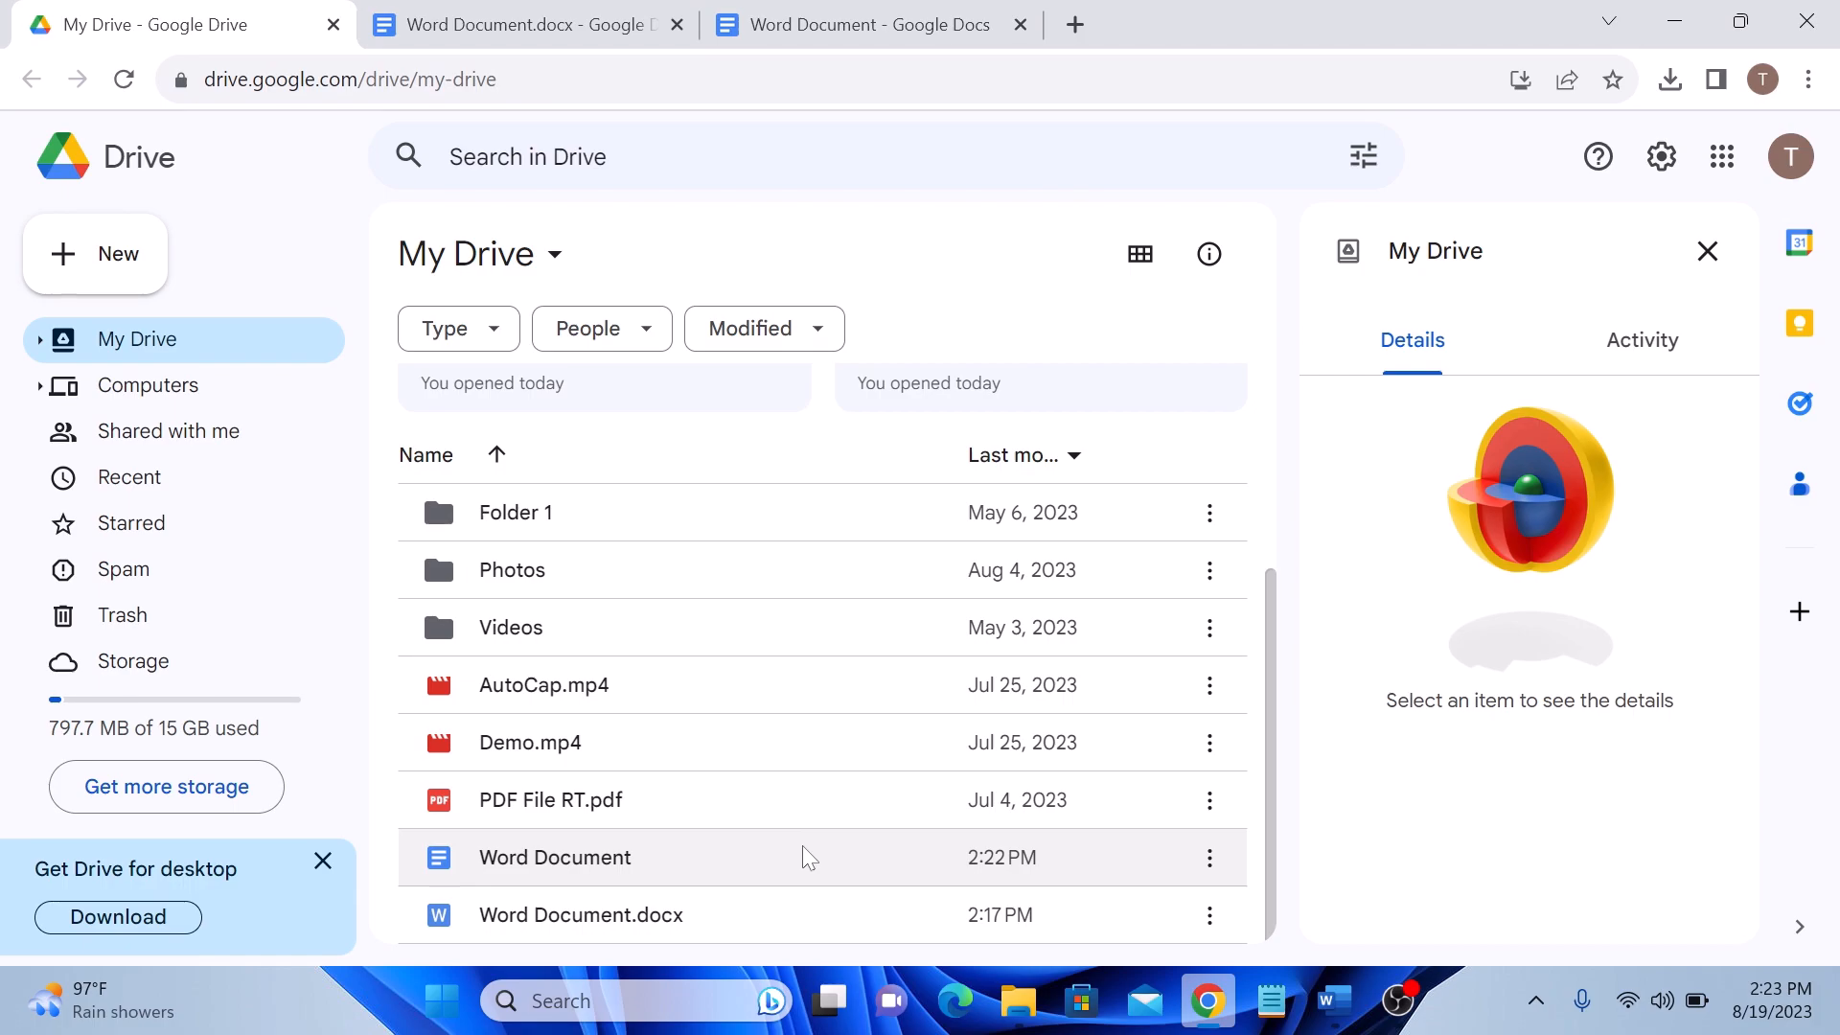